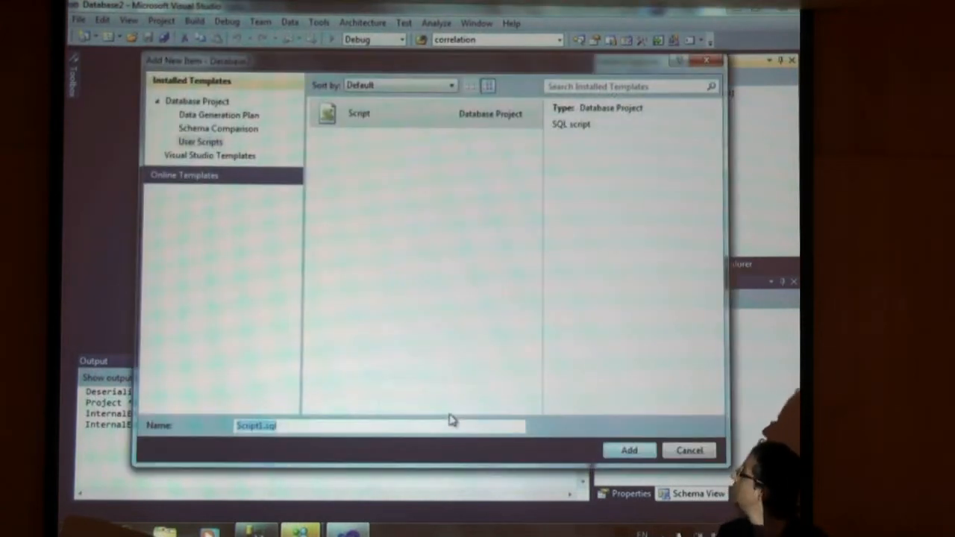
pyautogui.moveTo(624, 373)
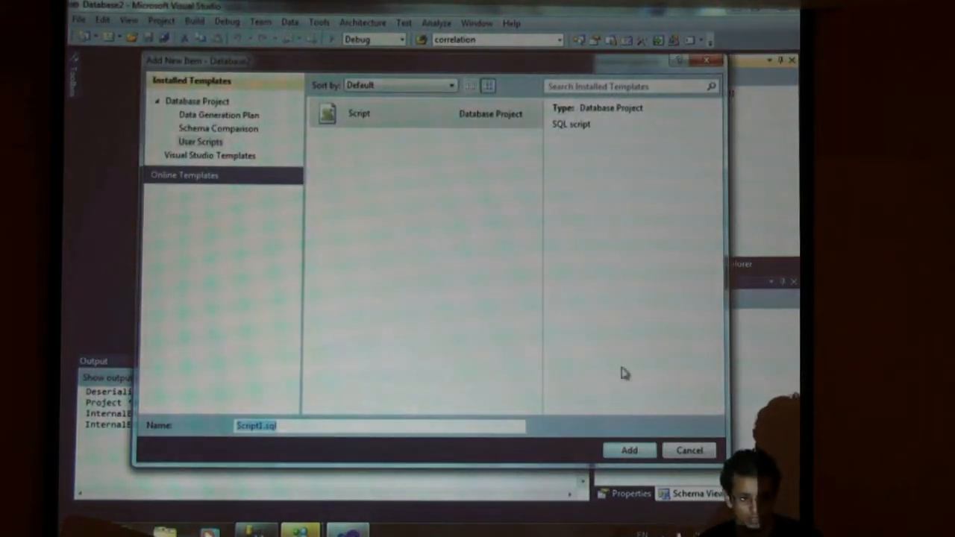
# Add Script1.sql to the database project from the Script template and open it
pyautogui.click(630, 451)
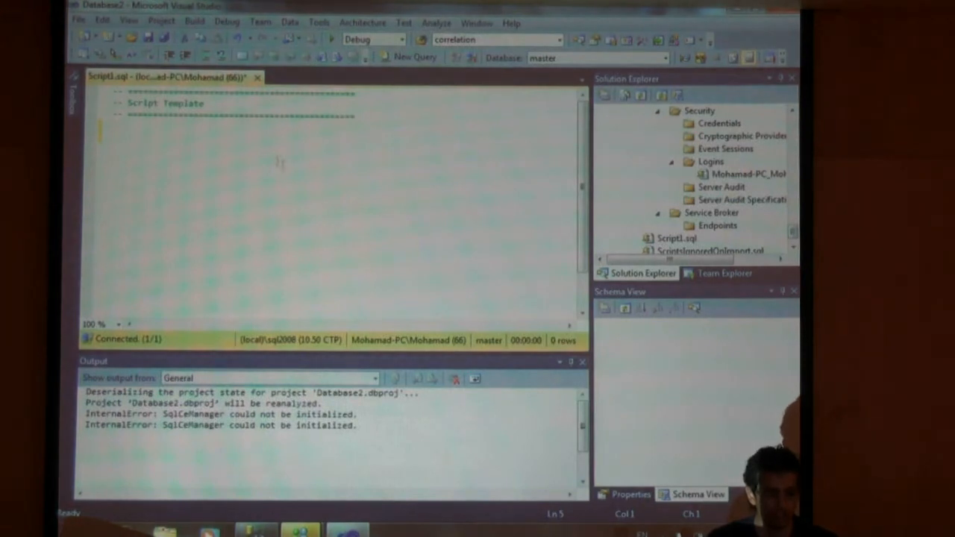
pyautogui.moveTo(216, 215)
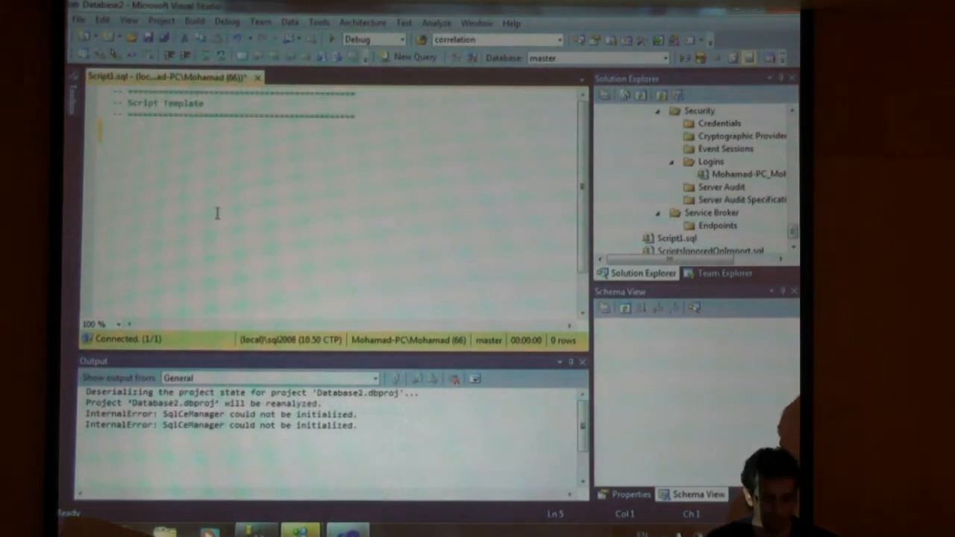
# Write 'use dacdemo' and begin an 'exec' line in Script1.sql
pyautogui.write('use')
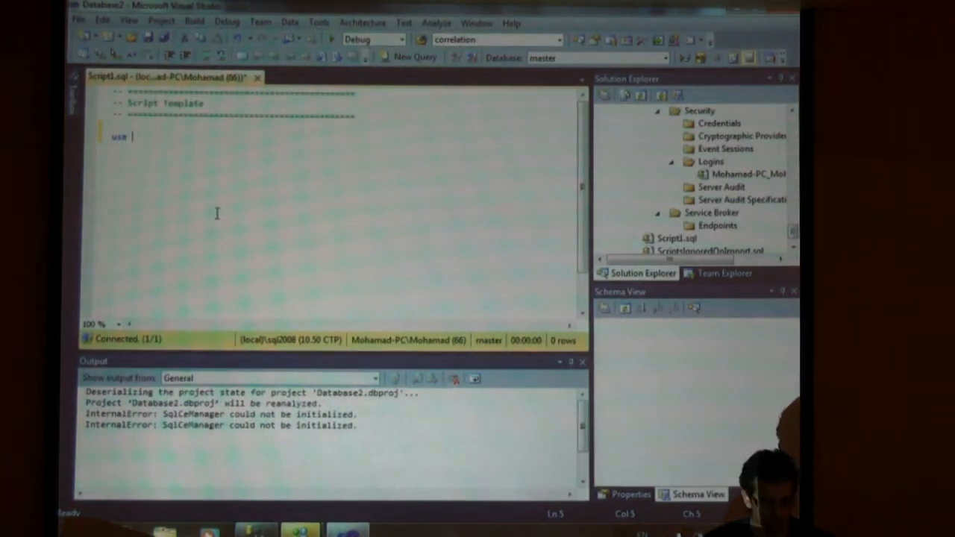
pyautogui.write('s')
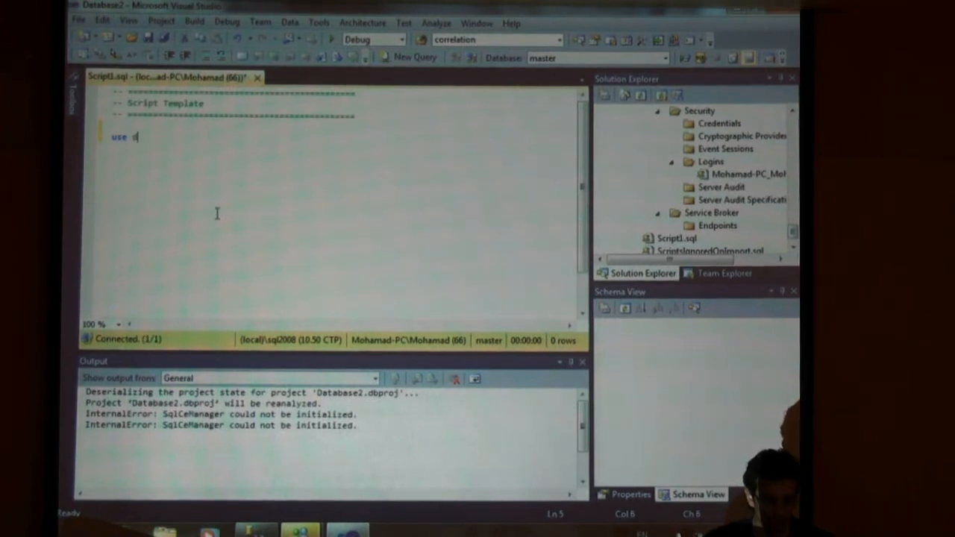
pyautogui.press('Backspace')
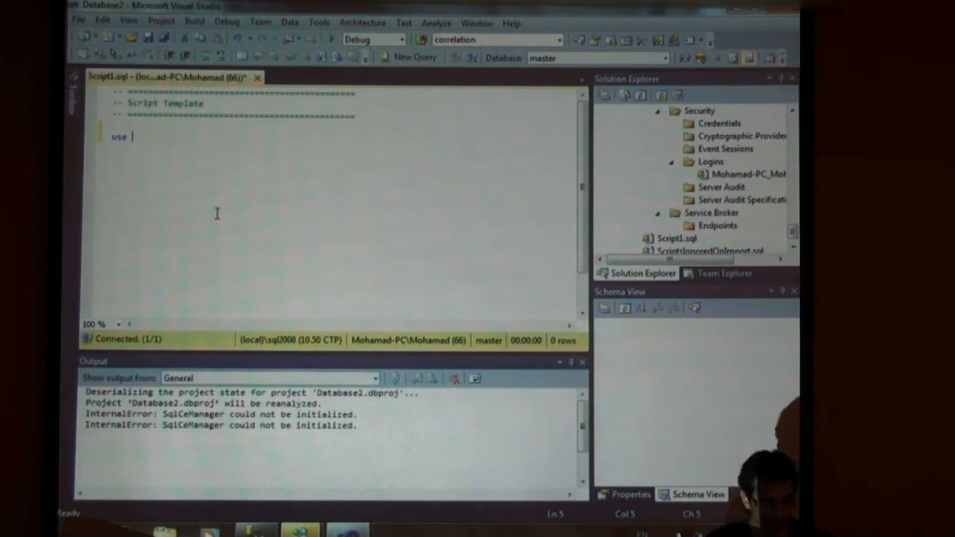
pyautogui.write('dacdemo')
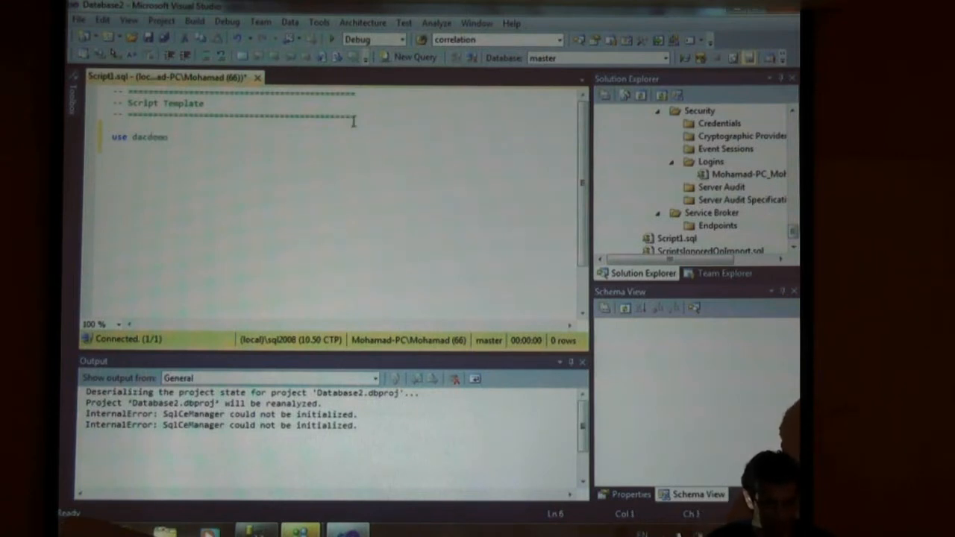
pyautogui.write('exec')
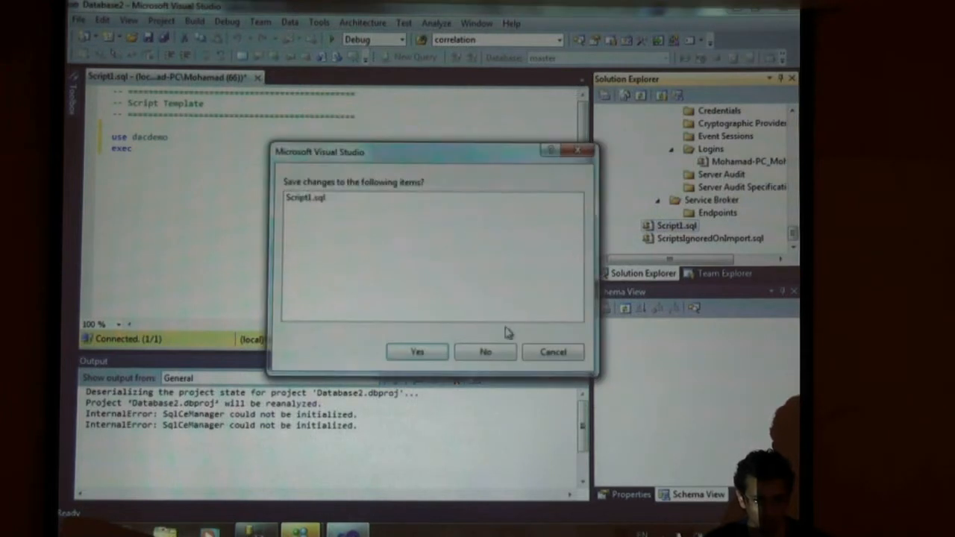
# Discard Script1.sql's changes and add Script2.sql under the Scripts folder
pyautogui.click(485, 352)
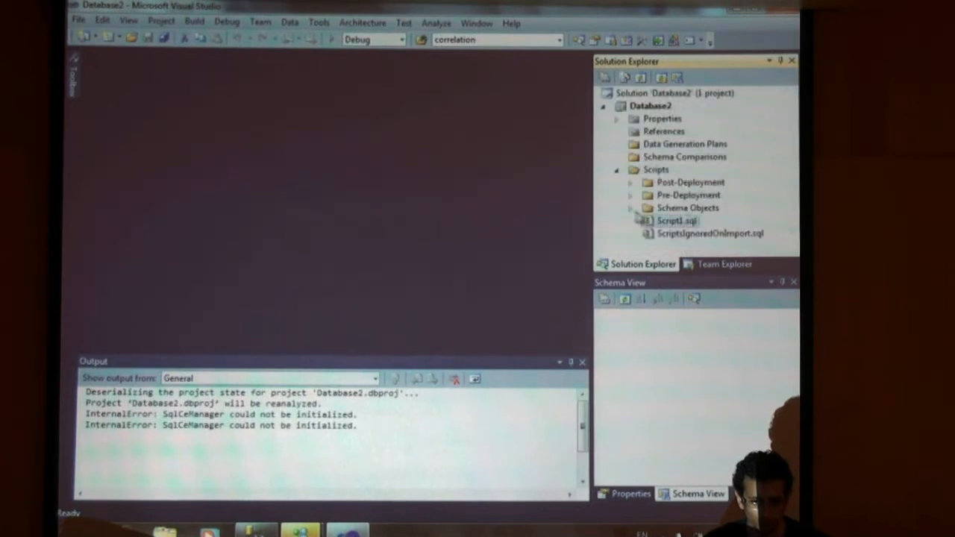
pyautogui.rightClick(655, 171)
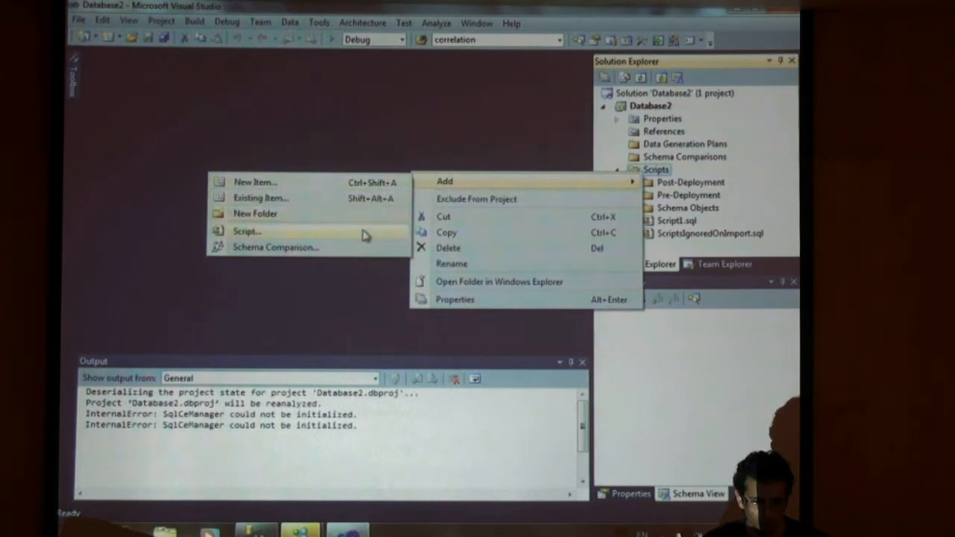
pyautogui.click(246, 231)
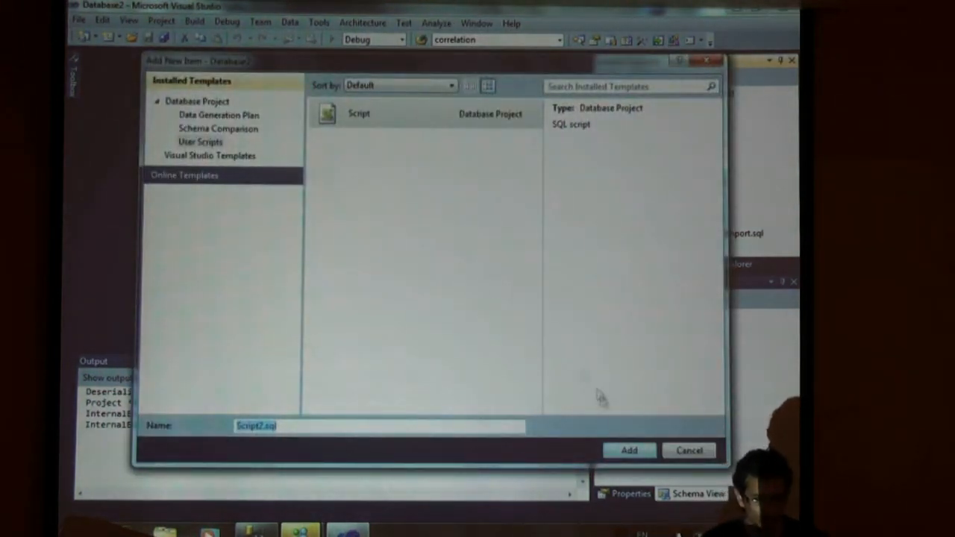
pyautogui.click(628, 451)
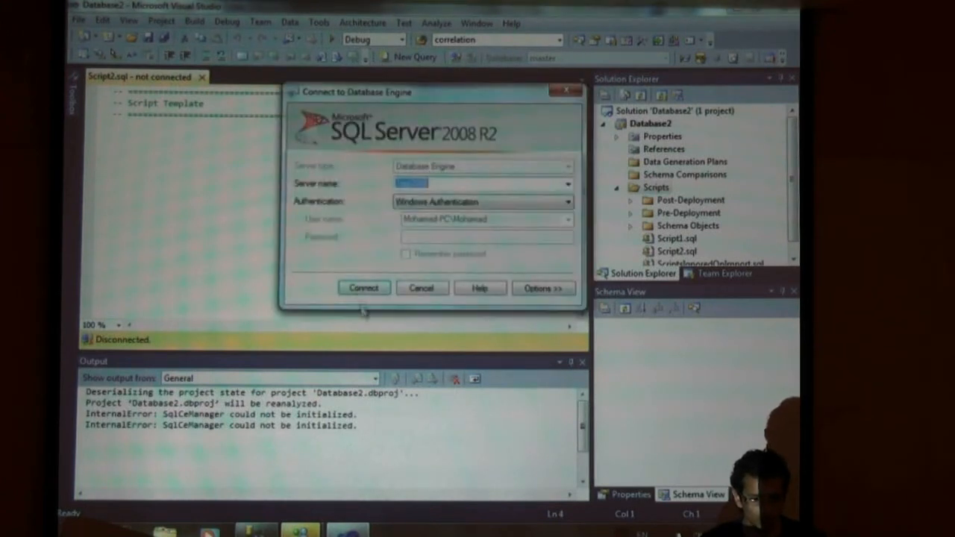
# Connect Script2.sql to the database engine and write 'use dacdemo'
pyautogui.click(364, 288)
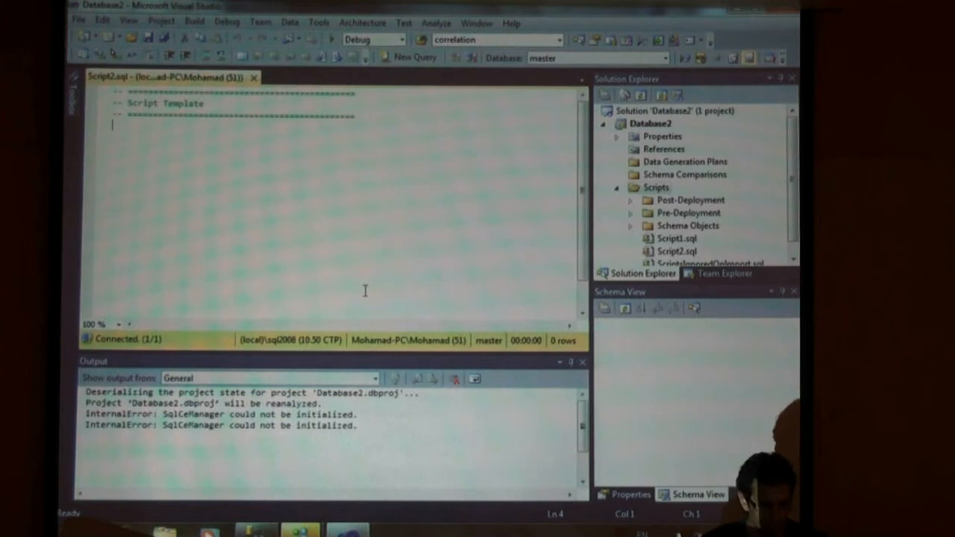
pyautogui.write('use')
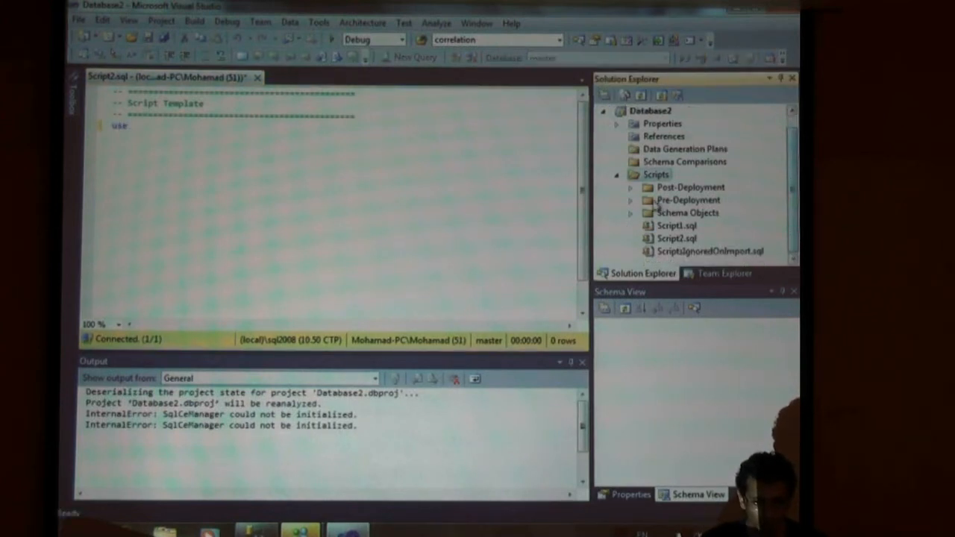
pyautogui.click(686, 212)
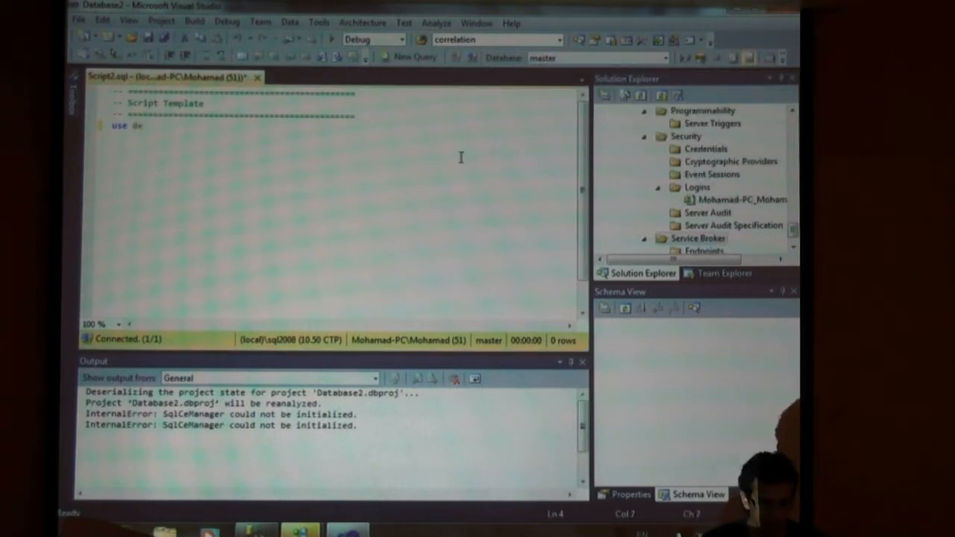
pyautogui.write('d')
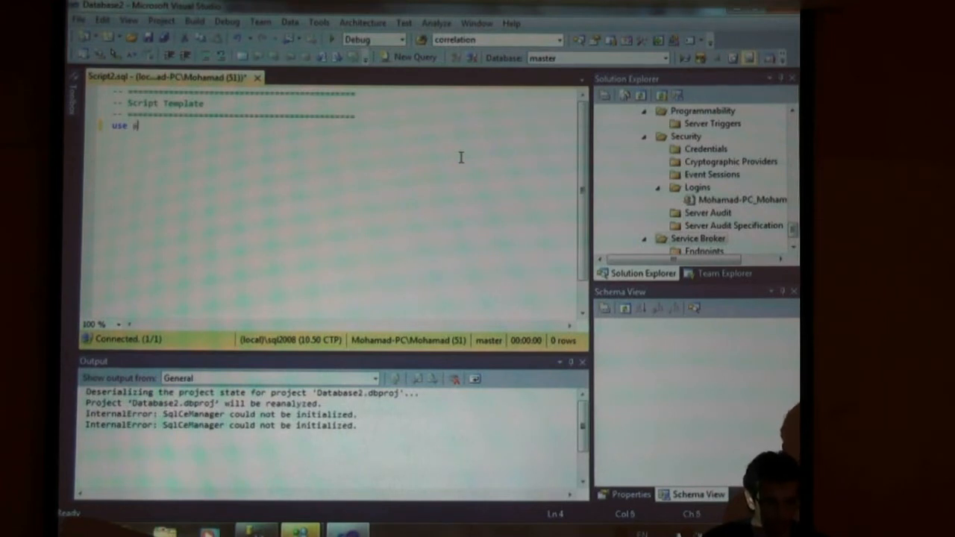
pyautogui.write('daidemo')
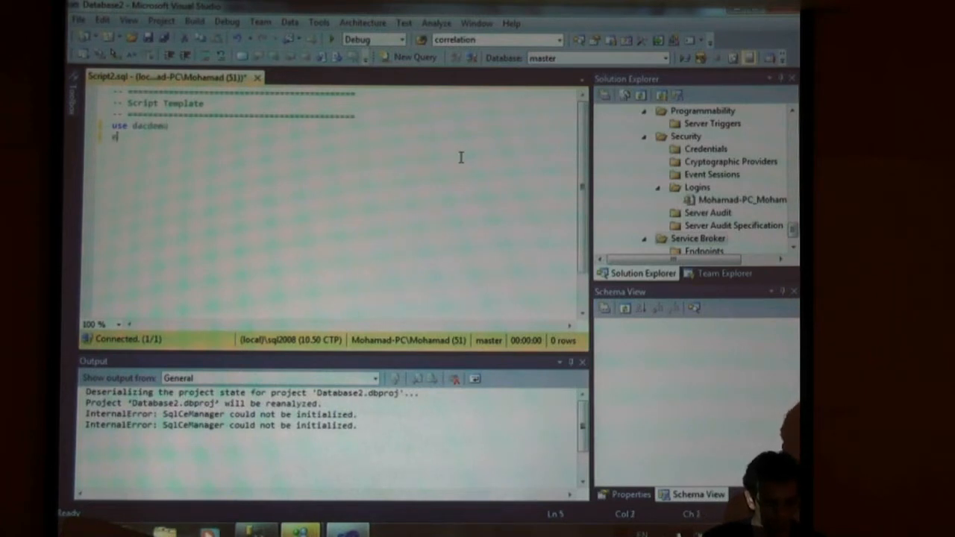
# Add an 'exec dbo.usp_getallemp' call to the script
pyautogui.write('exec d')
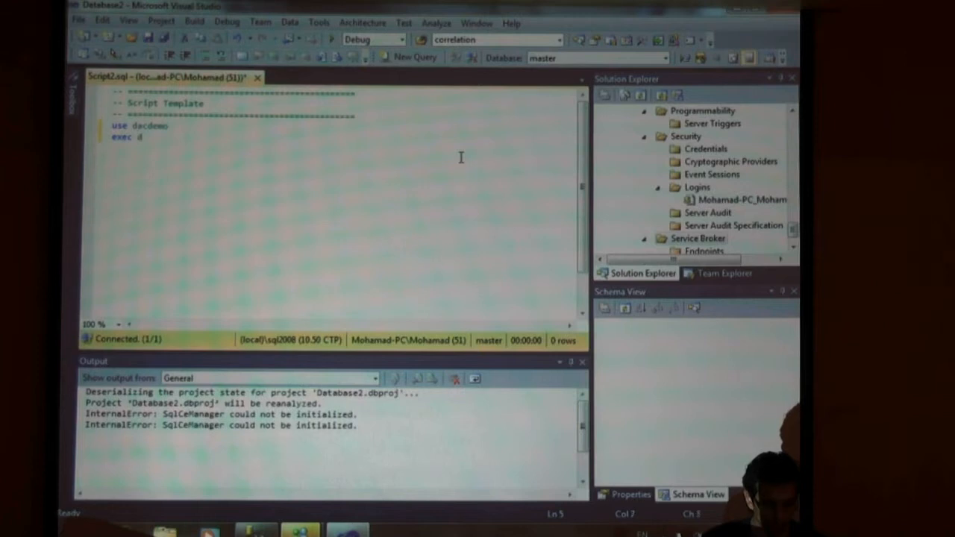
pyautogui.write('bo.usp')
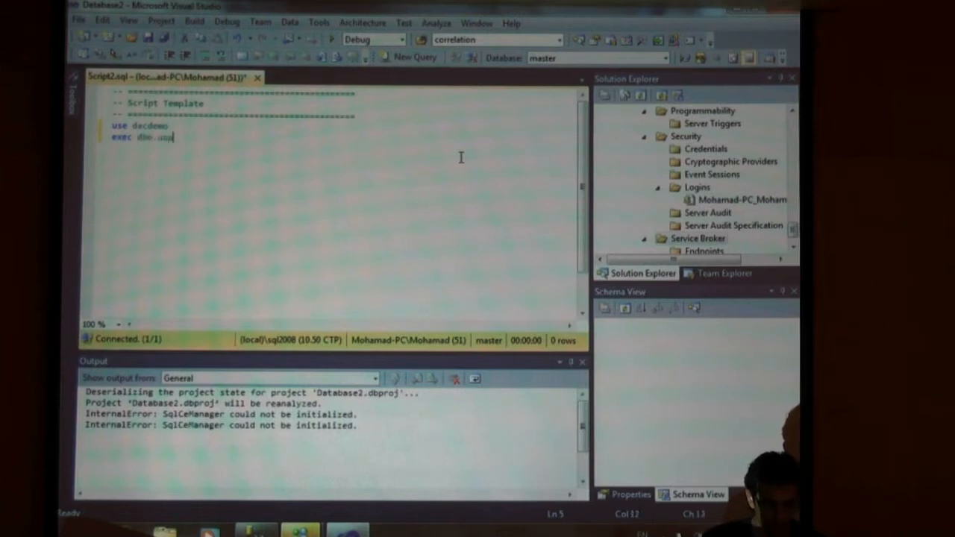
pyautogui.write('_get')
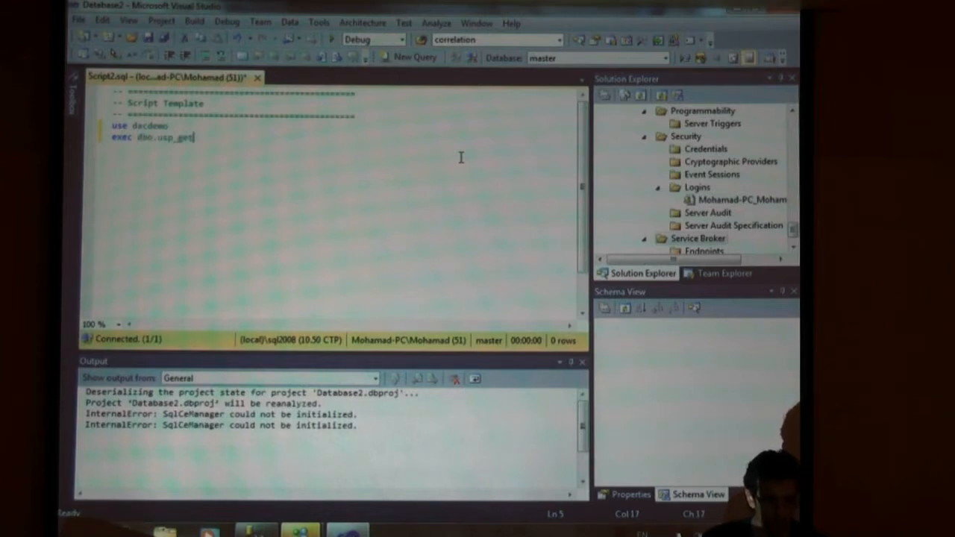
pyautogui.write('ail')
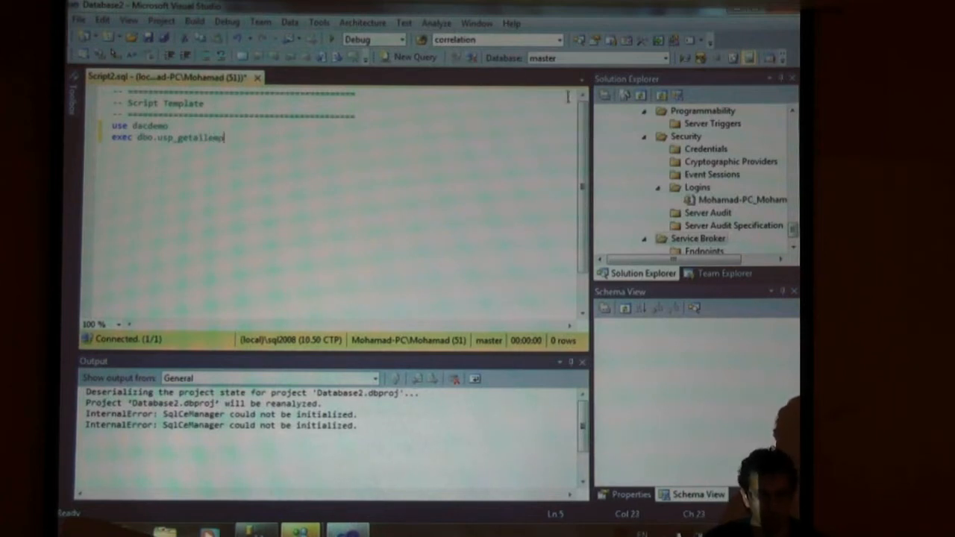
# Execute Script2.sql and read the 'Database dacdemo does not exist' error
pyautogui.click(782, 58)
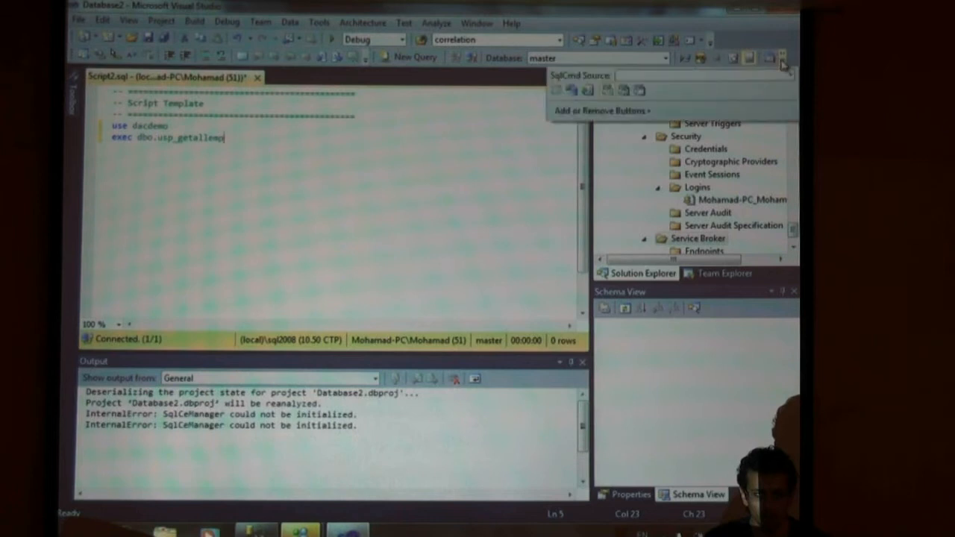
pyautogui.moveTo(588, 89)
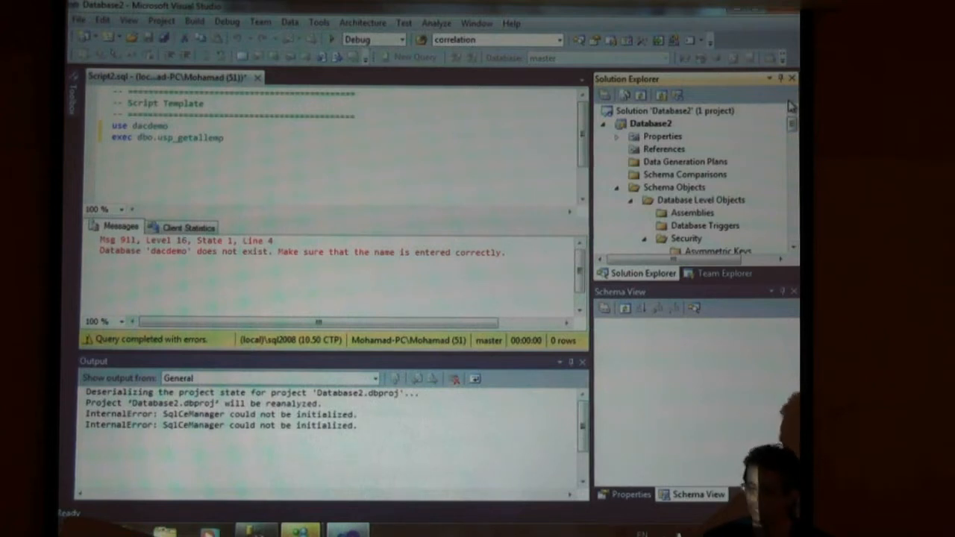
pyautogui.scroll(-3)
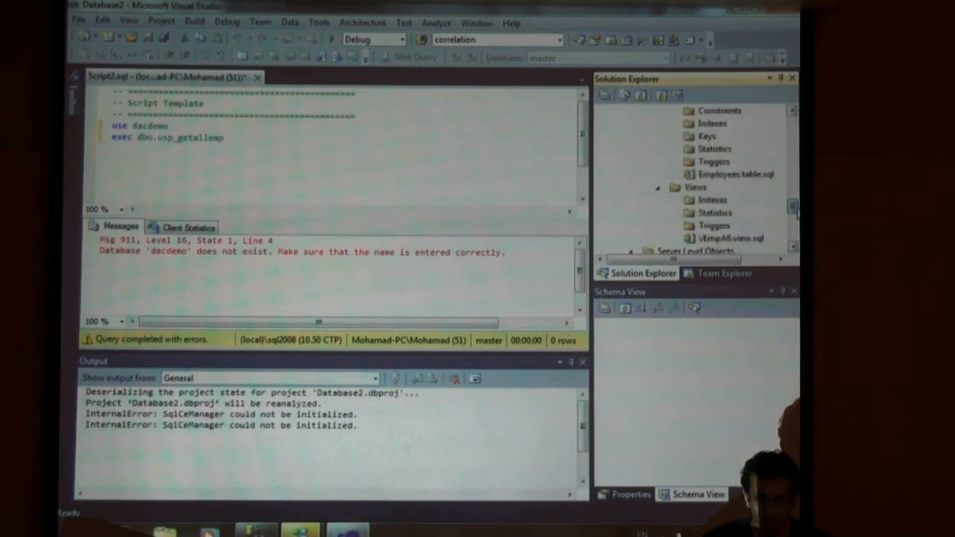
pyautogui.scroll(-3)
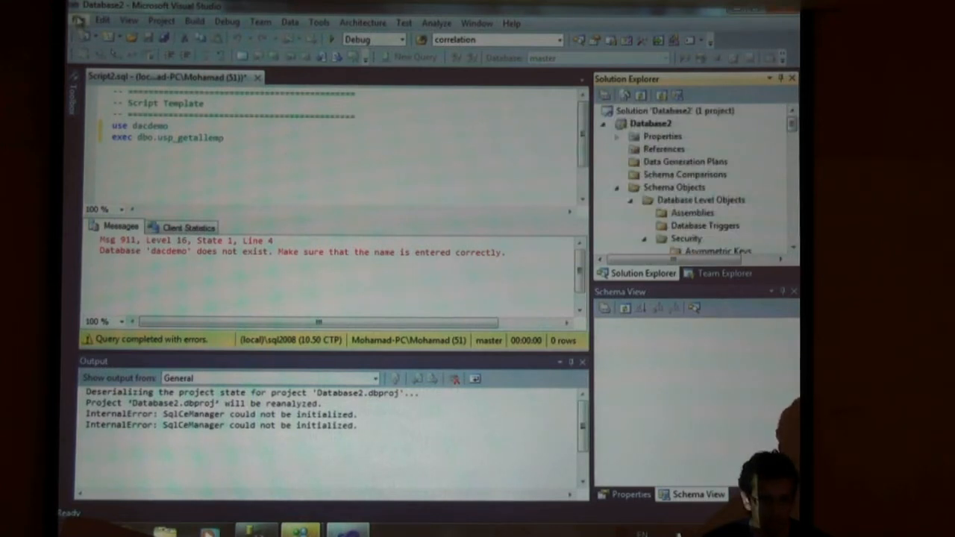
pyautogui.click(78, 22)
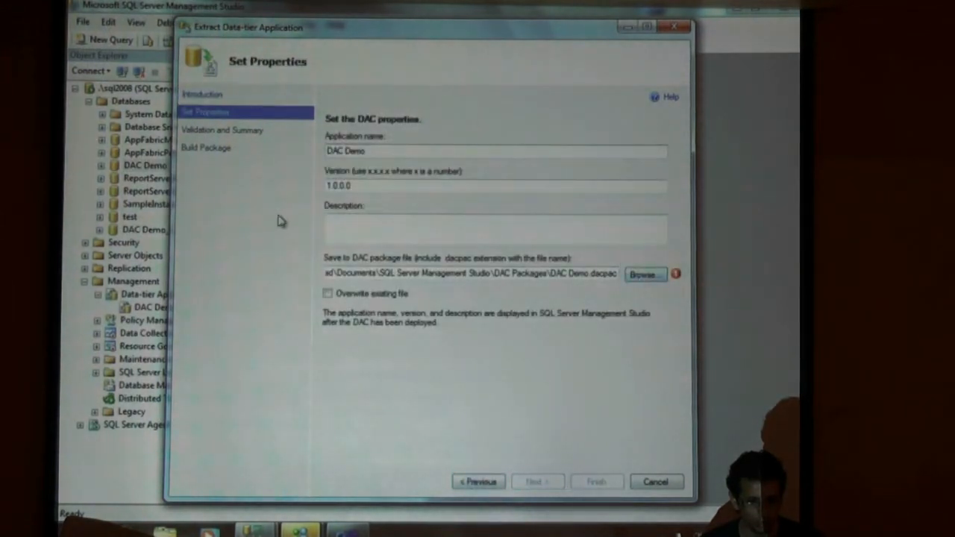
# Extract DAC Demo into DAC Demo2.dacpac on the Desktop and finish the wizard
pyautogui.click(643, 274)
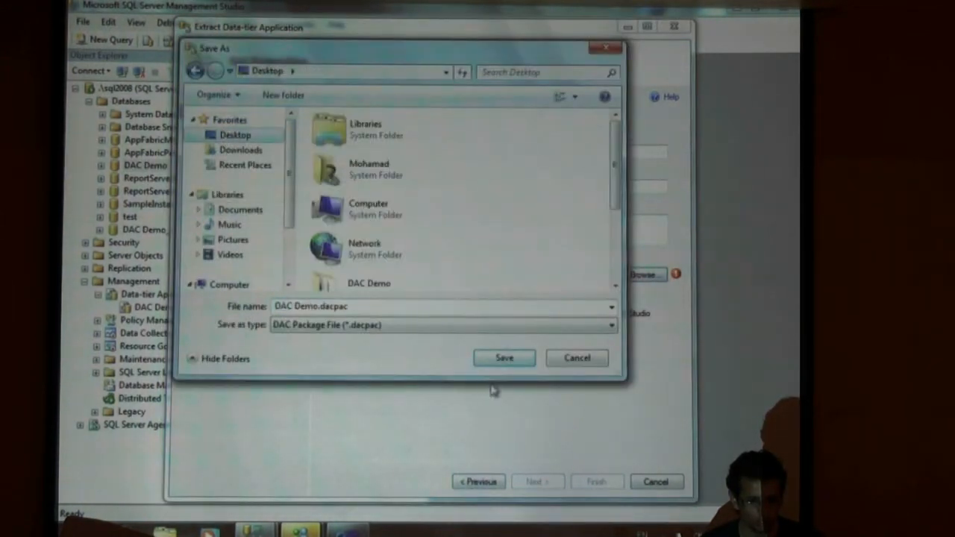
pyautogui.click(505, 359)
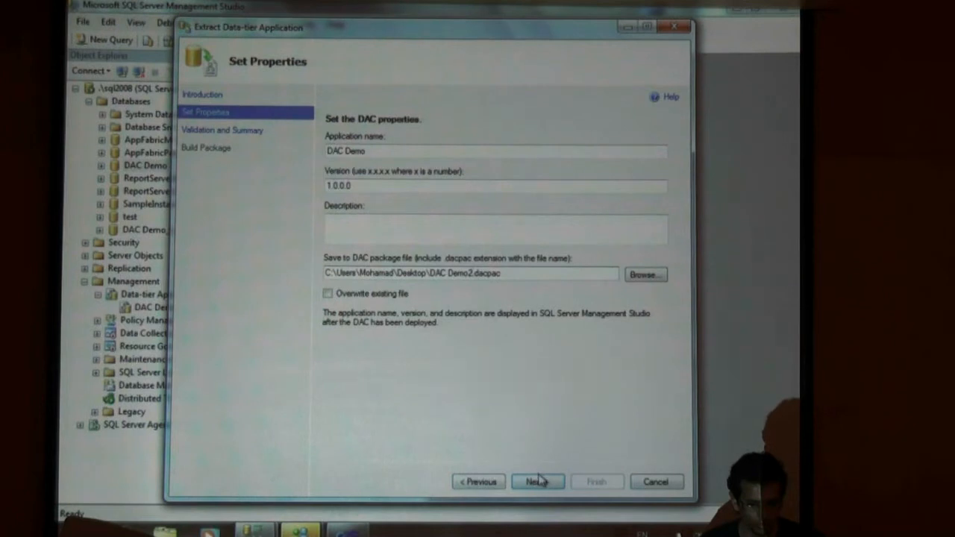
pyautogui.click(538, 480)
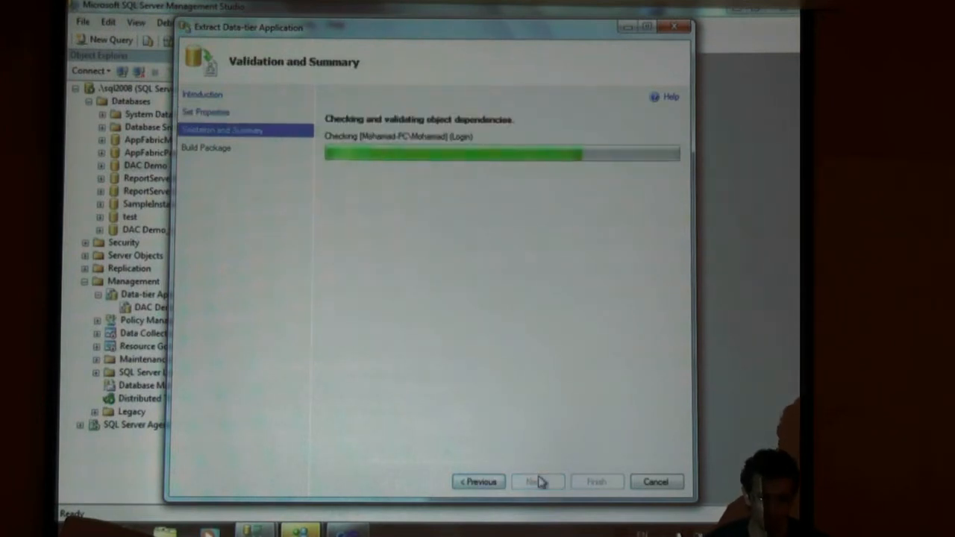
pyautogui.click(537, 481)
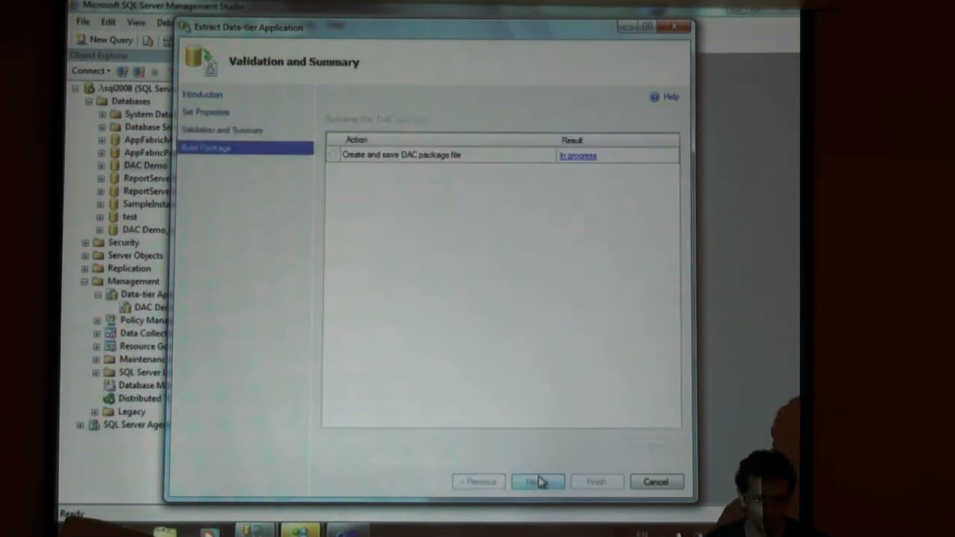
pyautogui.click(537, 480)
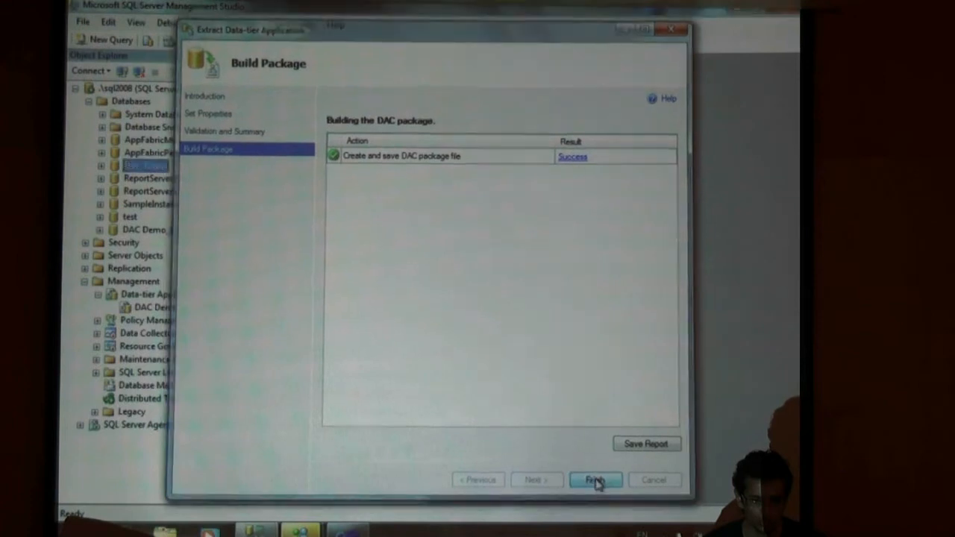
pyautogui.click(594, 481)
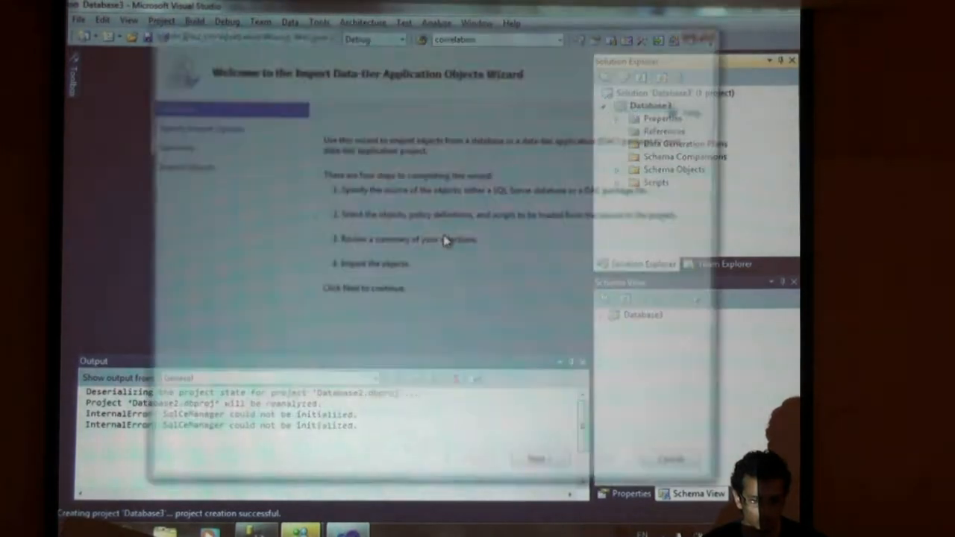
# Import the DAC Demo2.dacpac package into the Database3 project
pyautogui.click(536, 460)
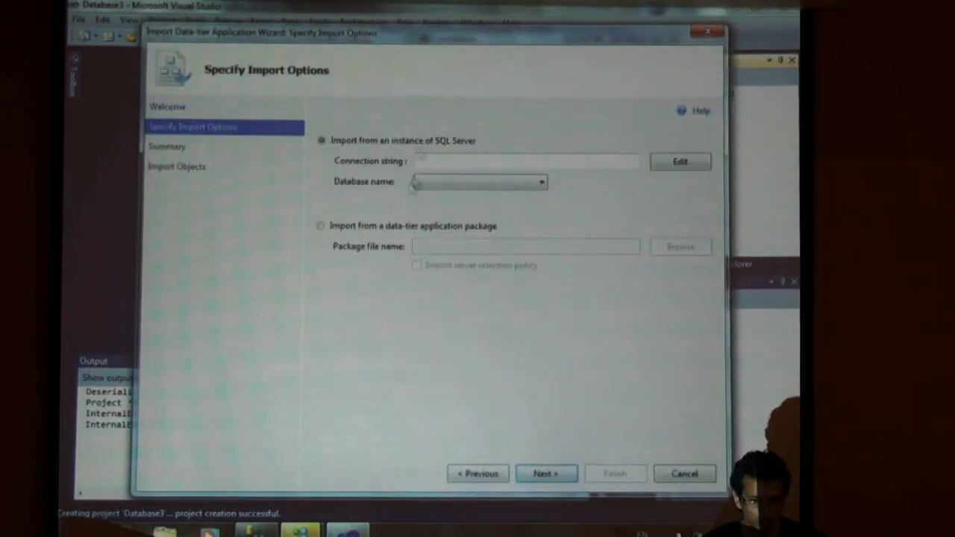
pyautogui.click(321, 226)
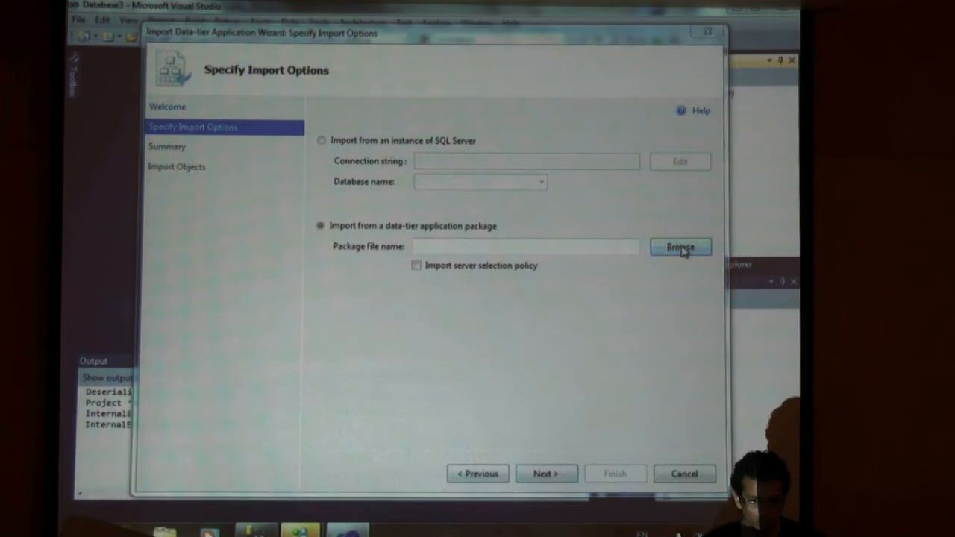
pyautogui.click(680, 248)
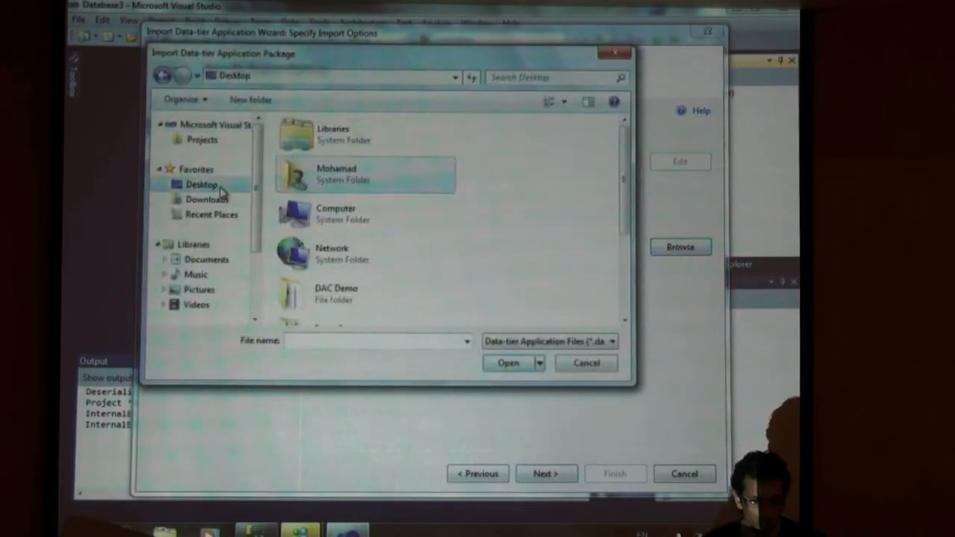
pyautogui.scroll(-3)
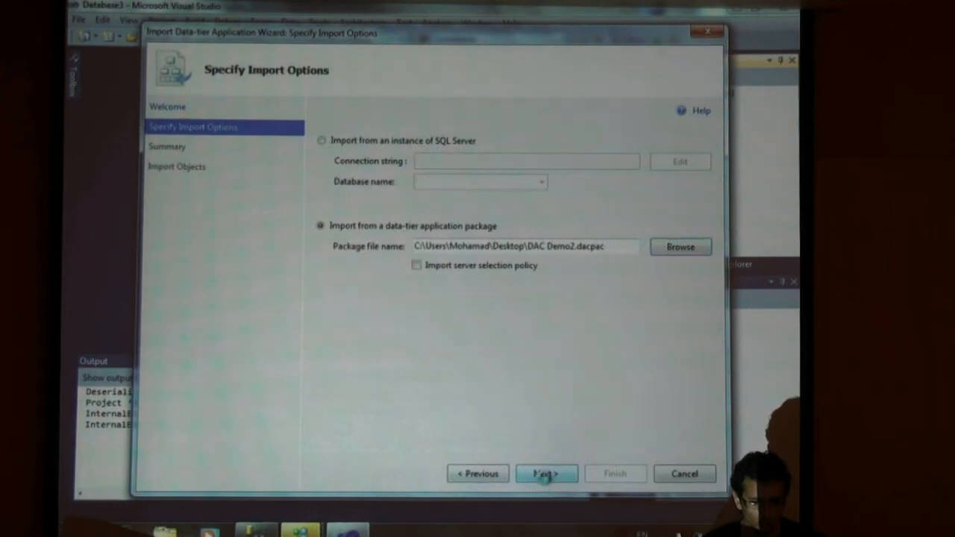
pyautogui.click(546, 473)
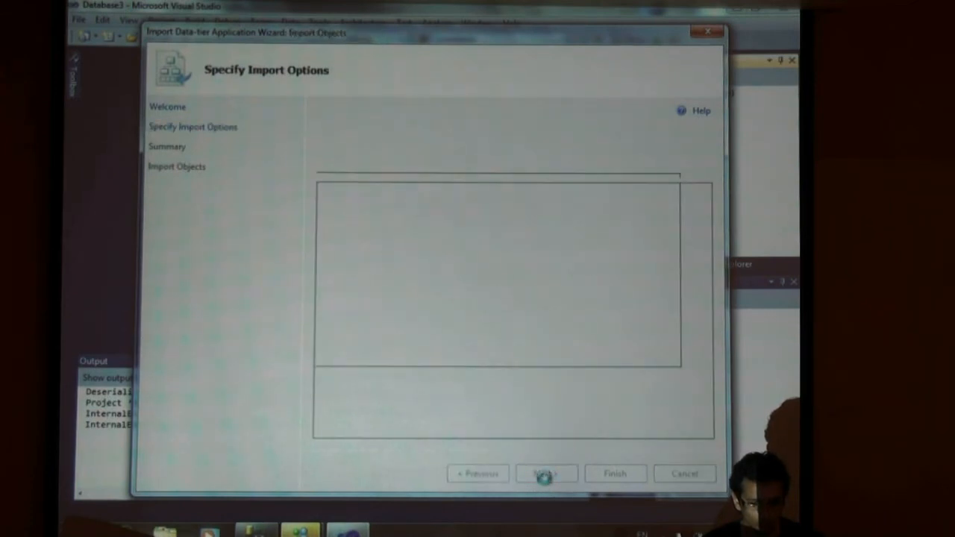
pyautogui.click(547, 474)
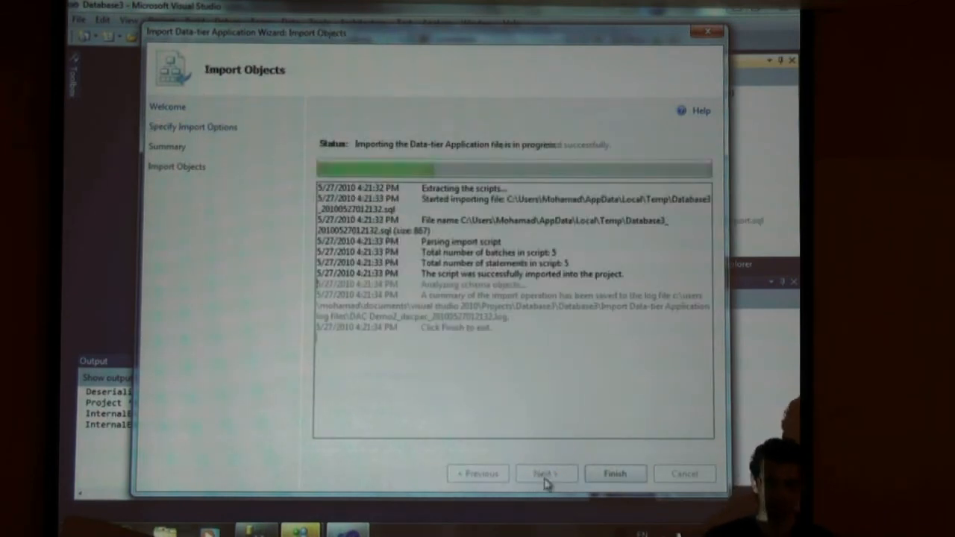
pyautogui.click(615, 473)
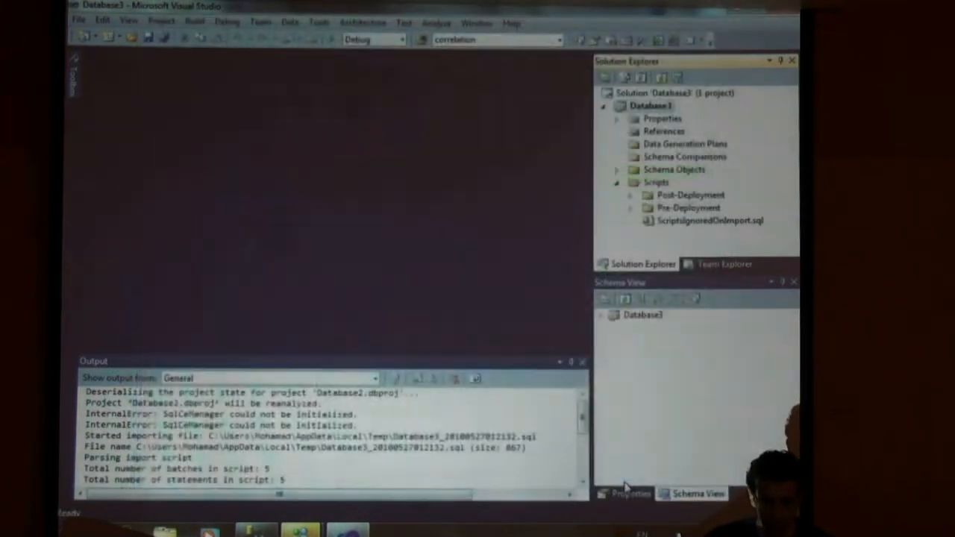
# Start adding a new item to the project's Scripts folder
pyautogui.rightClick(657, 182)
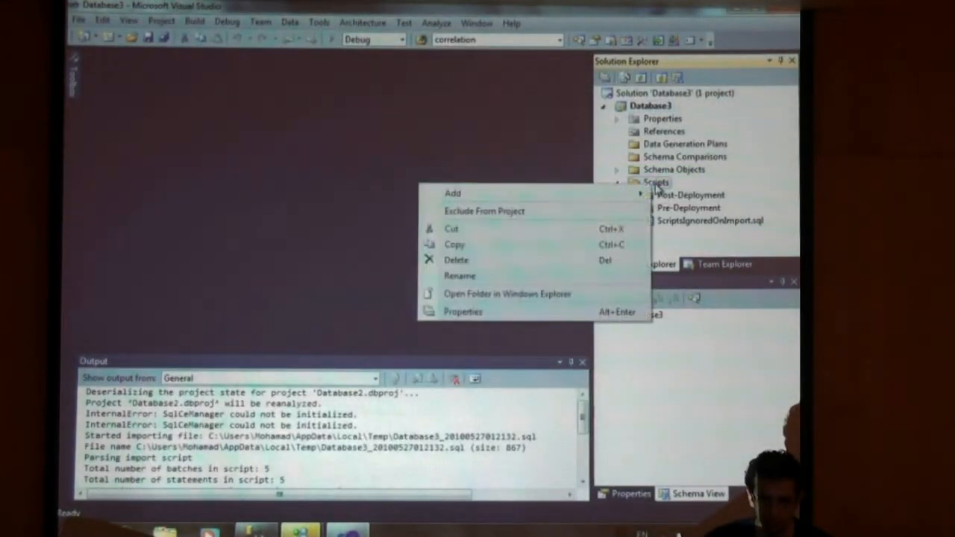
pyautogui.click(454, 194)
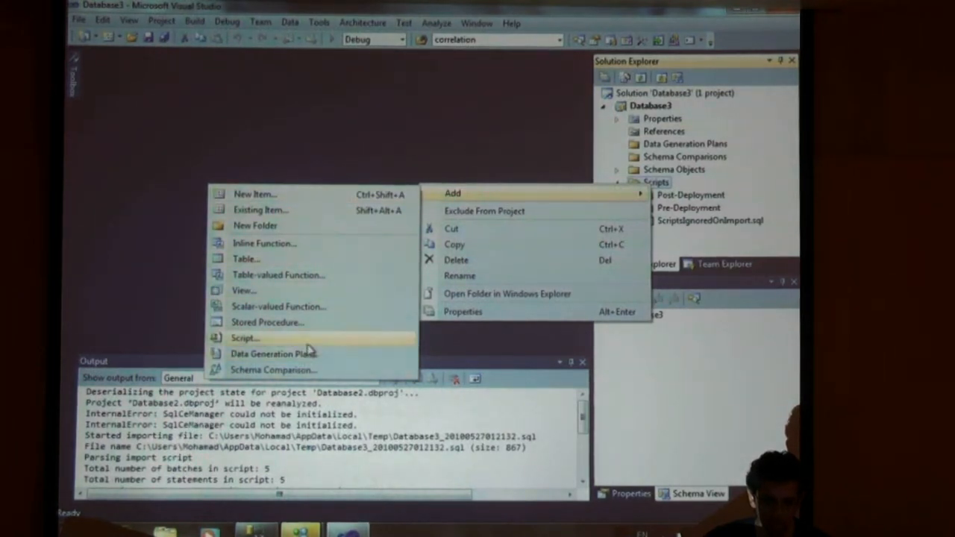
# Add a new Script1.sql file to the Database3 project
pyautogui.click(244, 338)
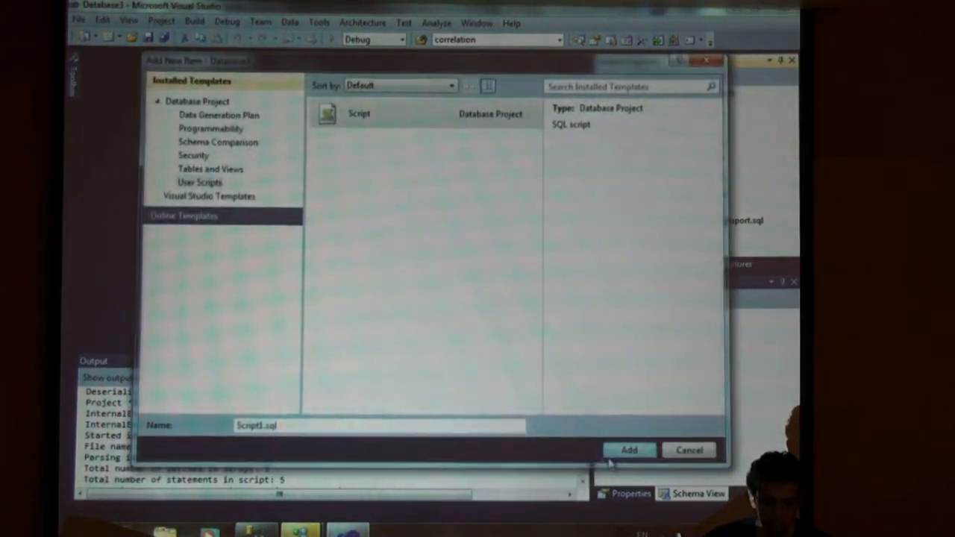
pyautogui.click(630, 451)
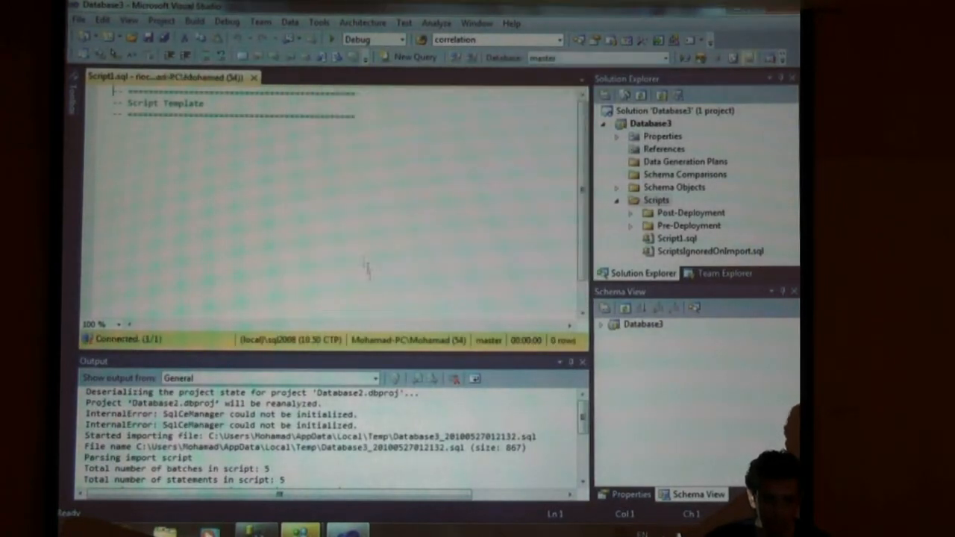
# Write 'use [DAC Demo] go exec dbo.usp_GetAllEmp' and run it, returning EmployeeId and EmployeeName
pyautogui.write('use [DAC Demo')
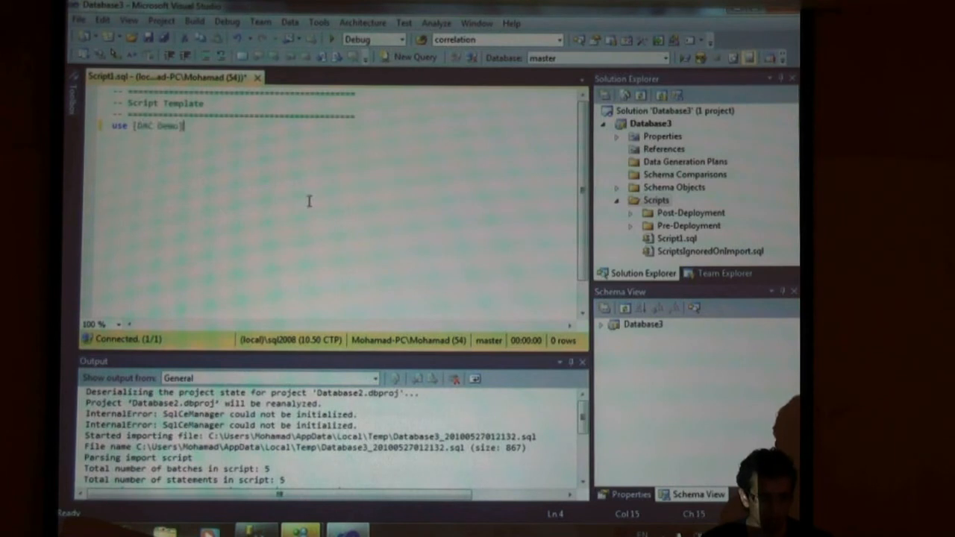
pyautogui.write('go')
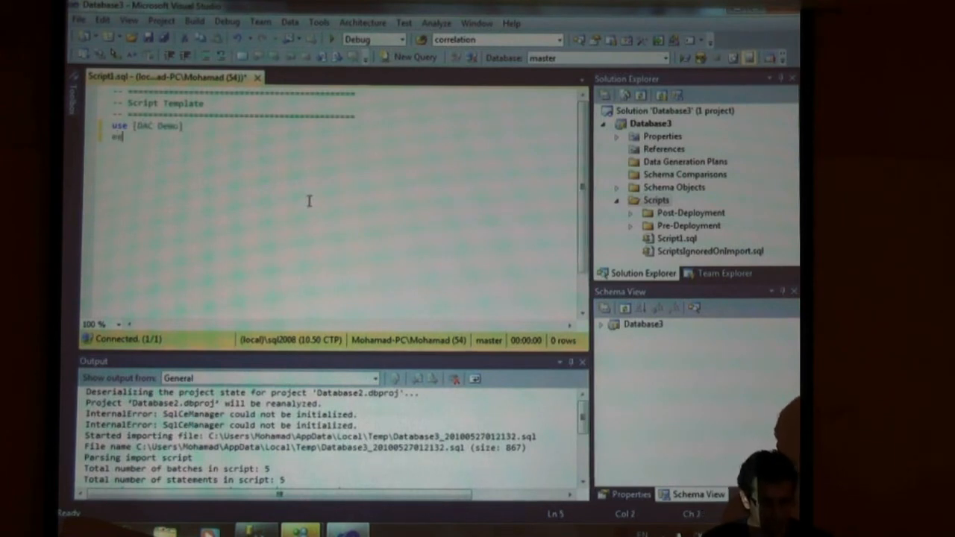
pyautogui.write('exec')
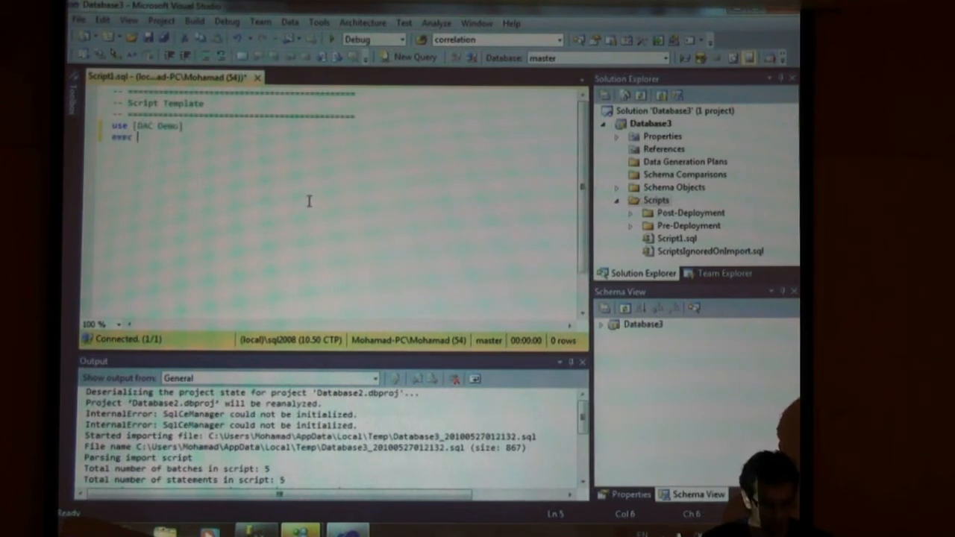
pyautogui.write('dbo.')
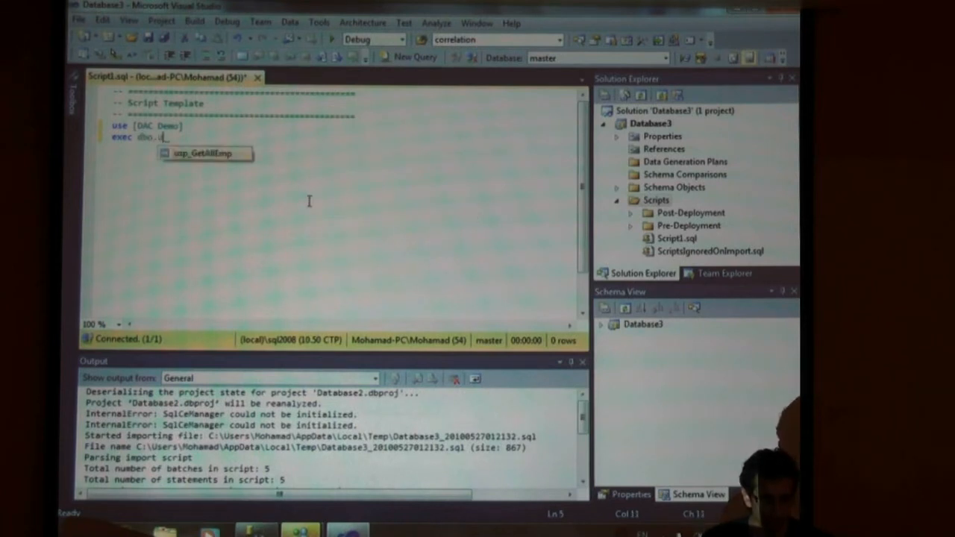
pyautogui.write('usp_GetAllEmp')
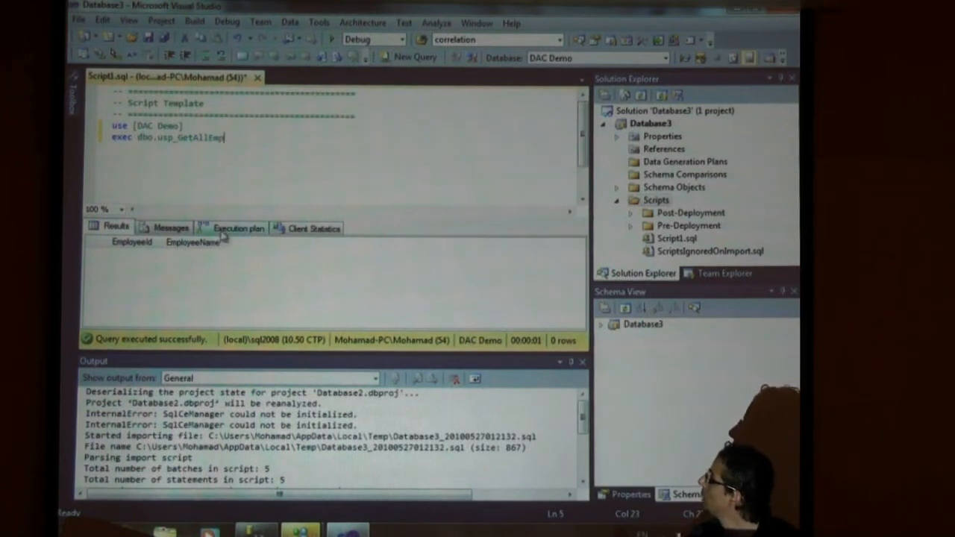
# Debug Script1.sql; deployment fails and prompts whether to continue despite errors
pyautogui.click(239, 227)
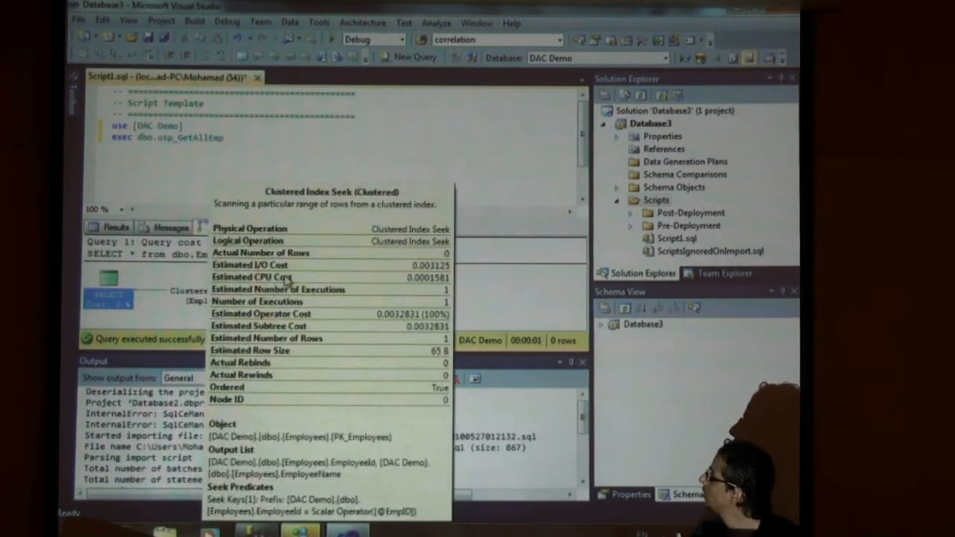
pyautogui.click(313, 227)
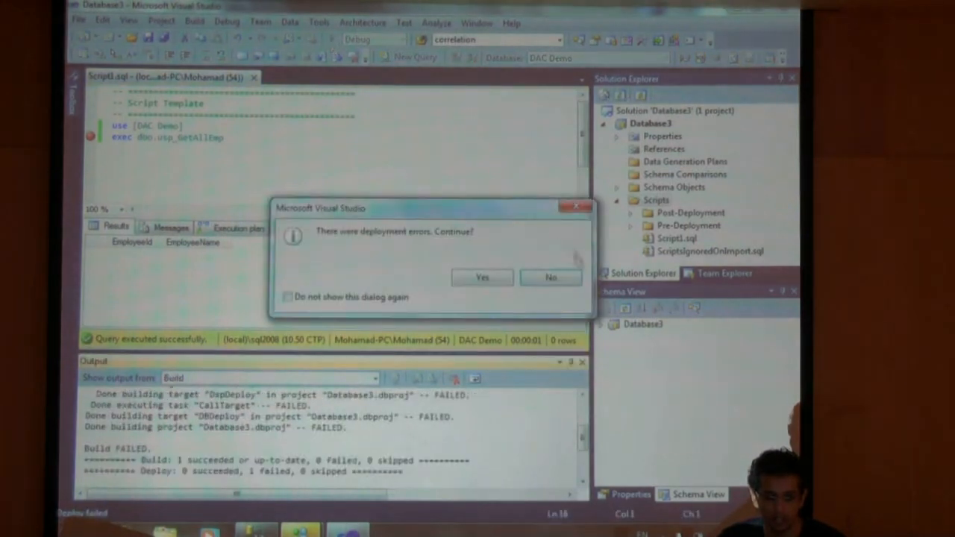
# Continue past the deployment errors and acknowledge the administrator-rights T-SQL debugging error
pyautogui.click(551, 277)
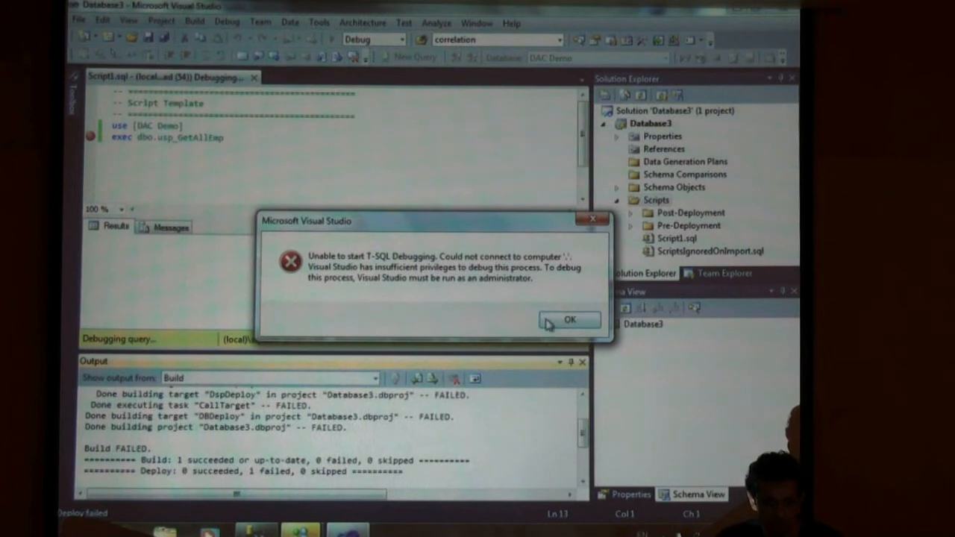
pyautogui.click(570, 319)
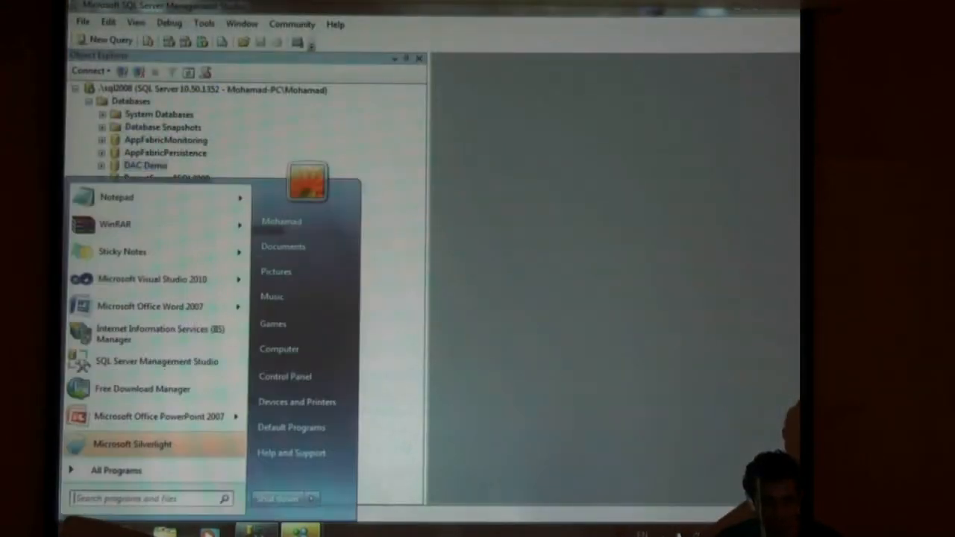
# Run Visual Studio 2010 as administrator and reopen the recent Database3 project
pyautogui.rightClick(153, 279)
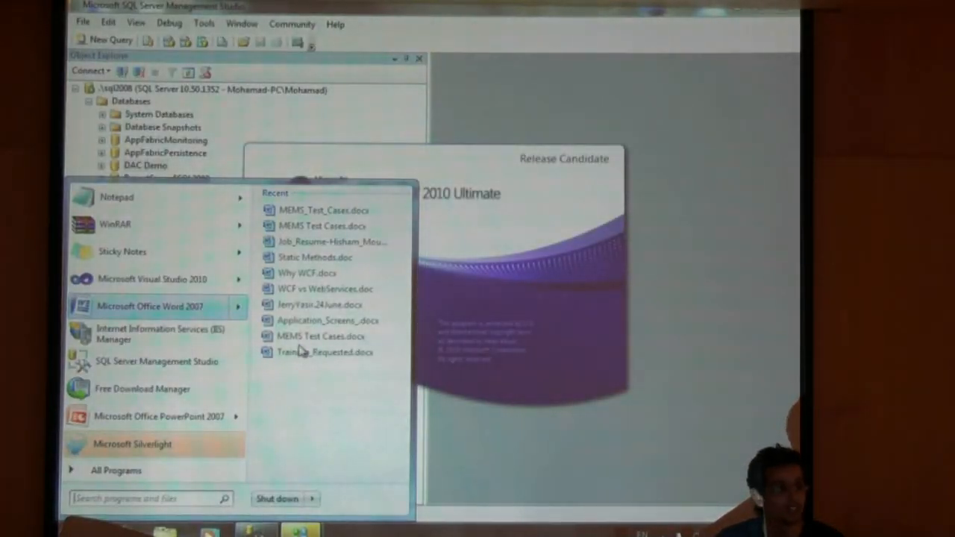
pyautogui.click(152, 279)
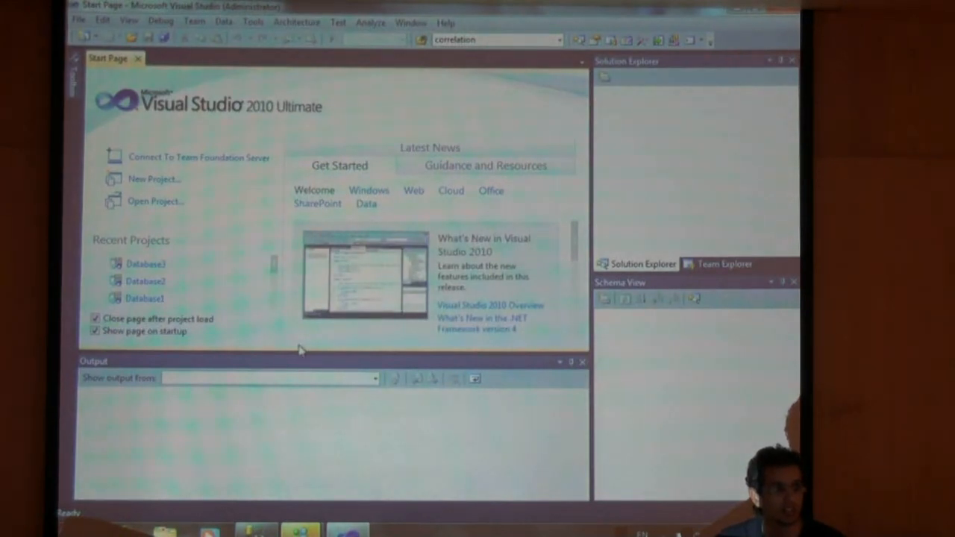
pyautogui.moveTo(246, 224)
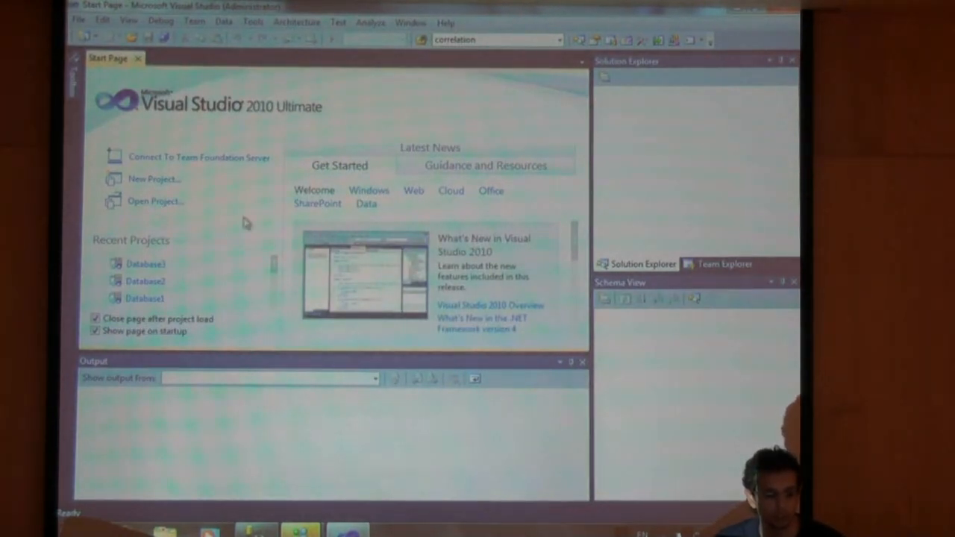
pyautogui.click(146, 263)
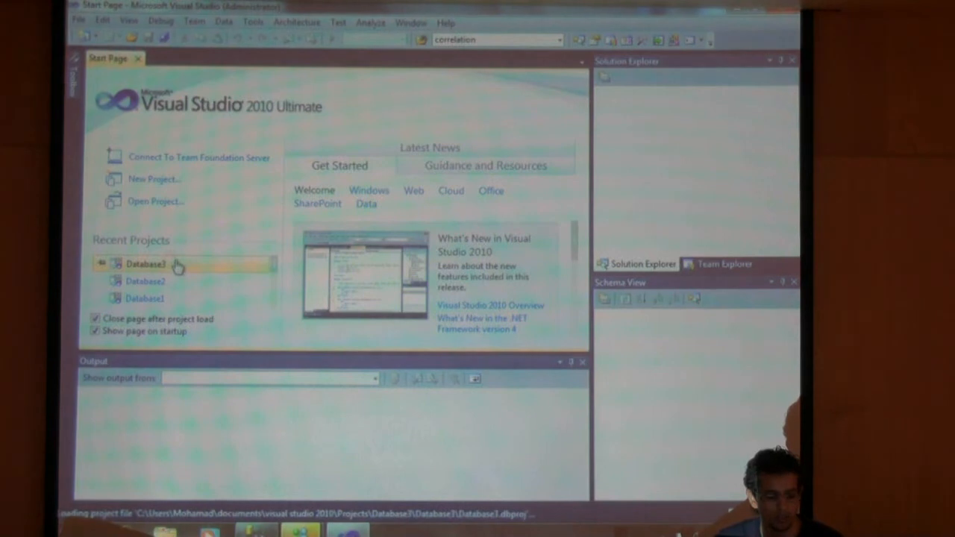
pyautogui.doubleClick(147, 264)
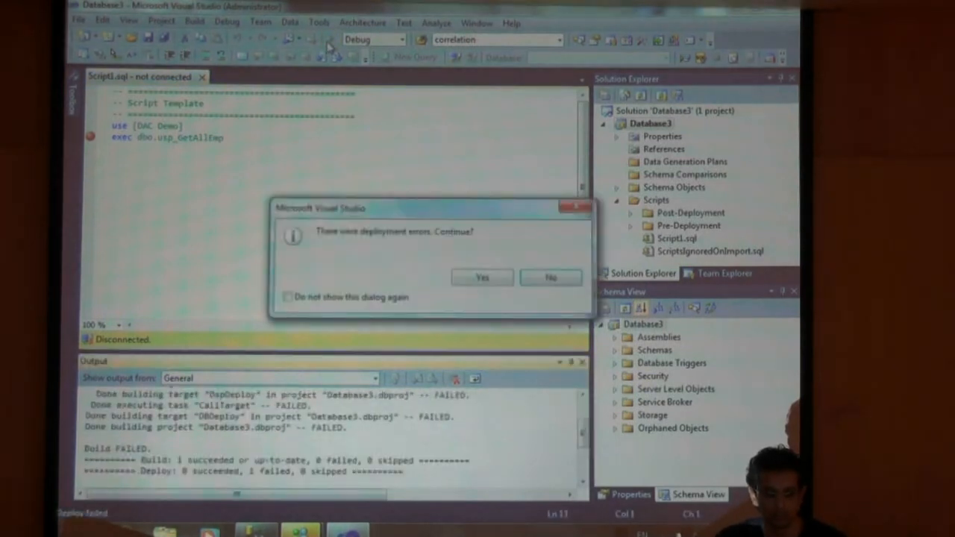
# Continue despite deployment errors, connect to the local engine and inspect usp_GetAllEmp's Locals
pyautogui.click(482, 276)
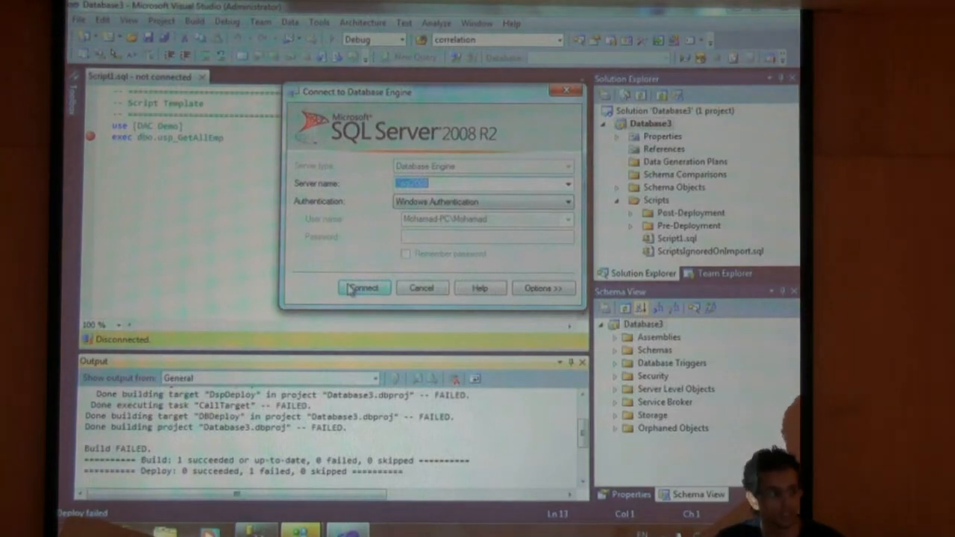
pyautogui.click(364, 288)
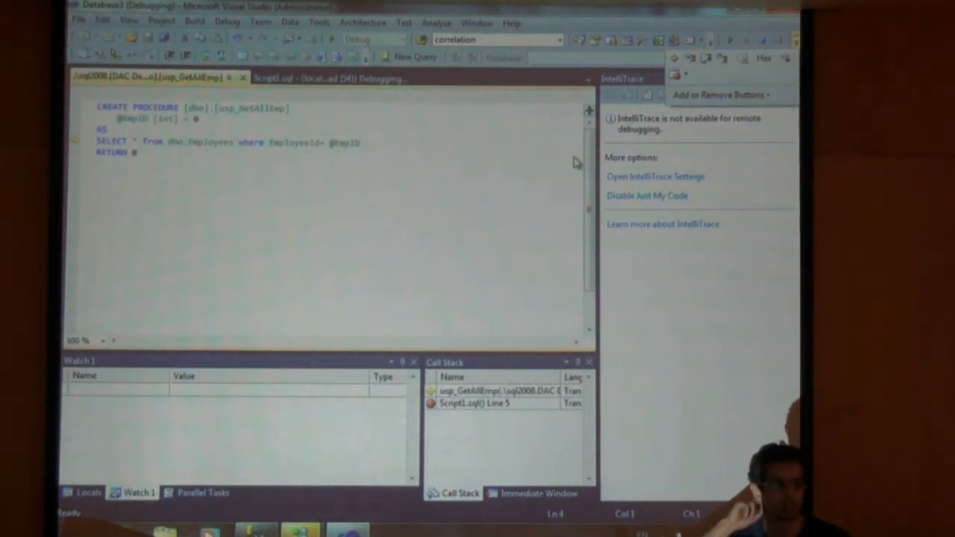
pyautogui.moveTo(351, 358)
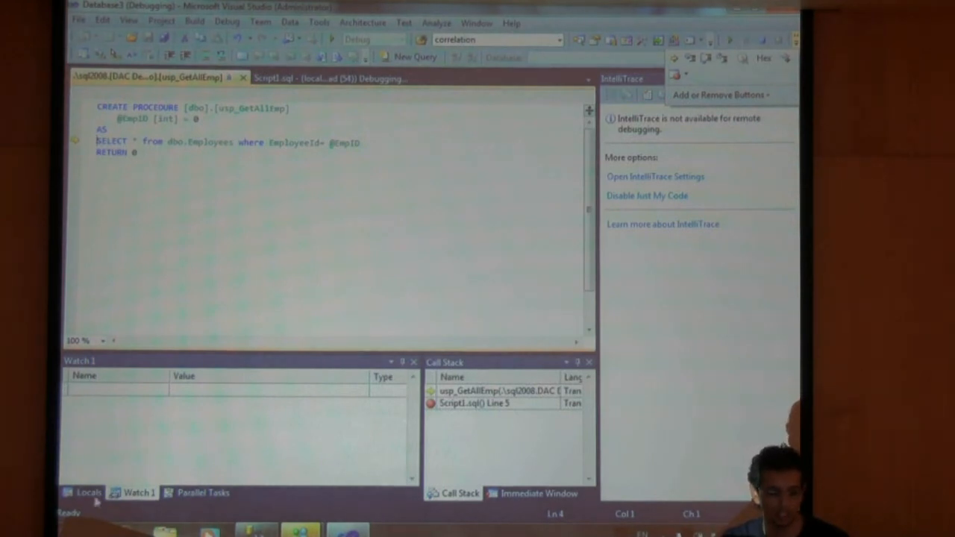
pyautogui.click(90, 492)
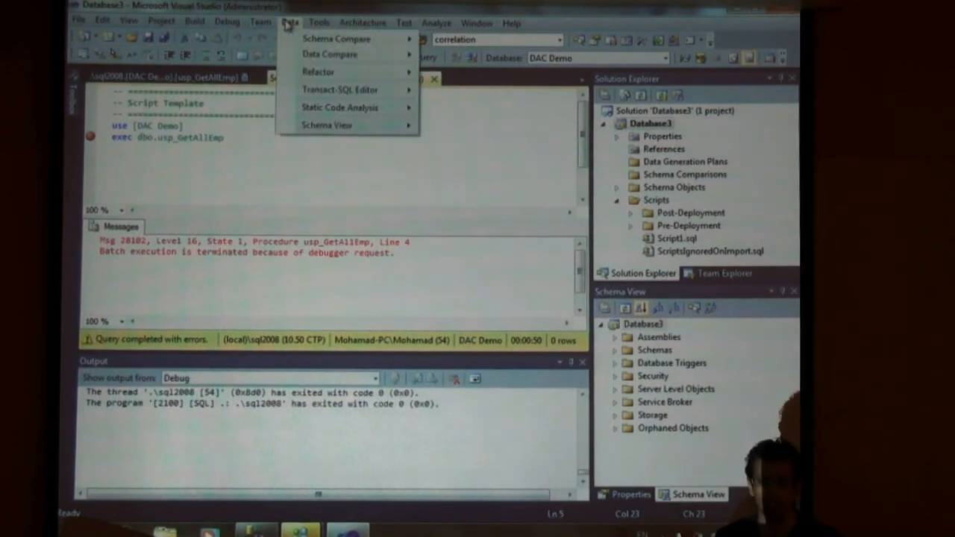
pyautogui.moveTo(341, 108)
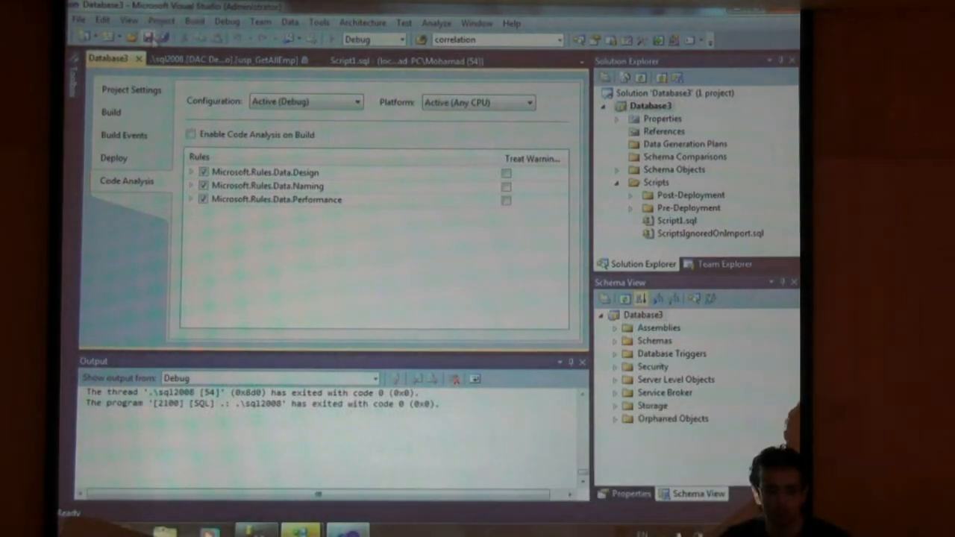
# Run Static Code Analysis from the Data menu and show its warnings in the Error List
pyautogui.click(290, 22)
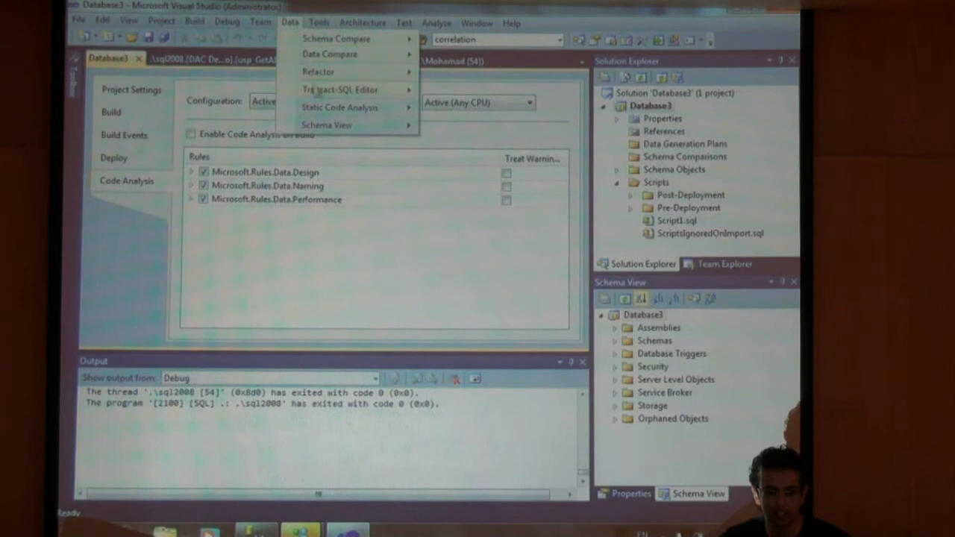
pyautogui.moveTo(340, 107)
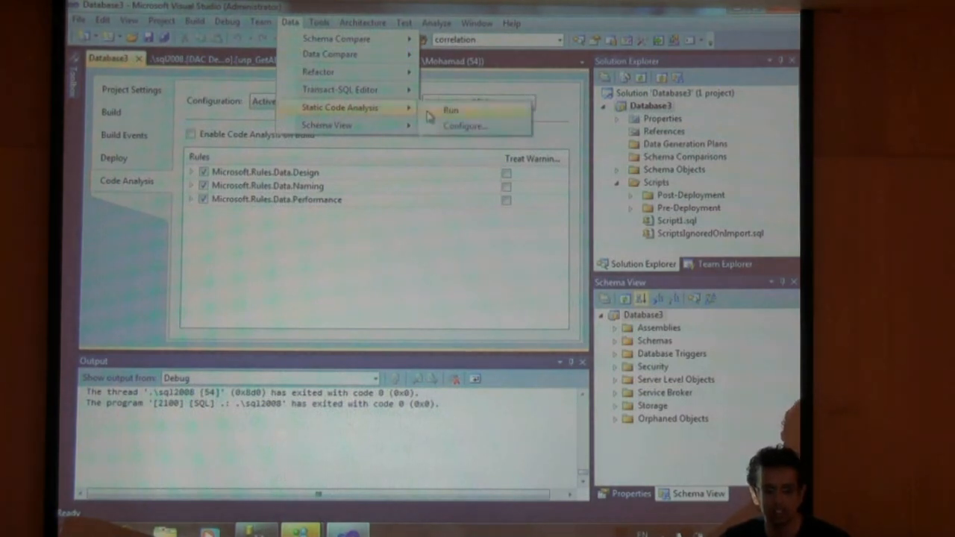
pyautogui.click(451, 111)
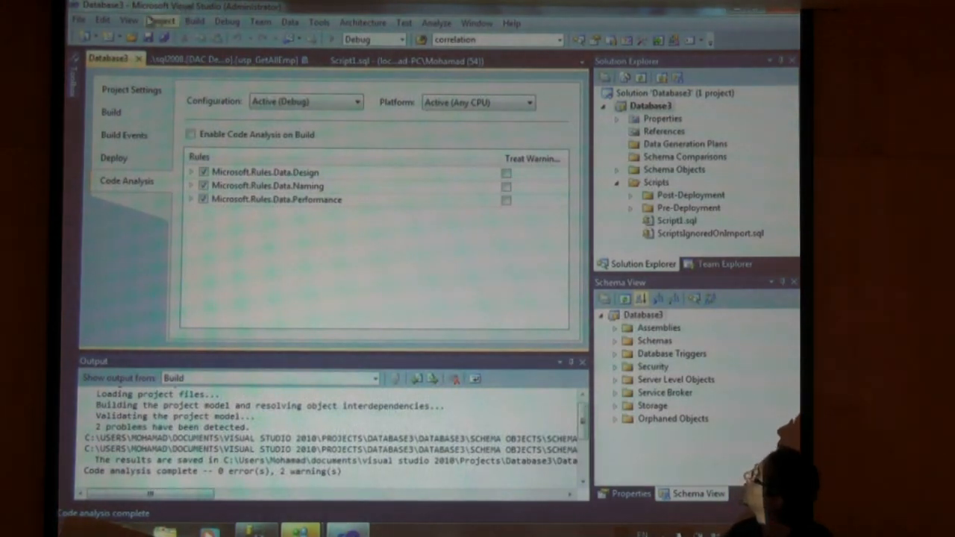
pyautogui.click(129, 21)
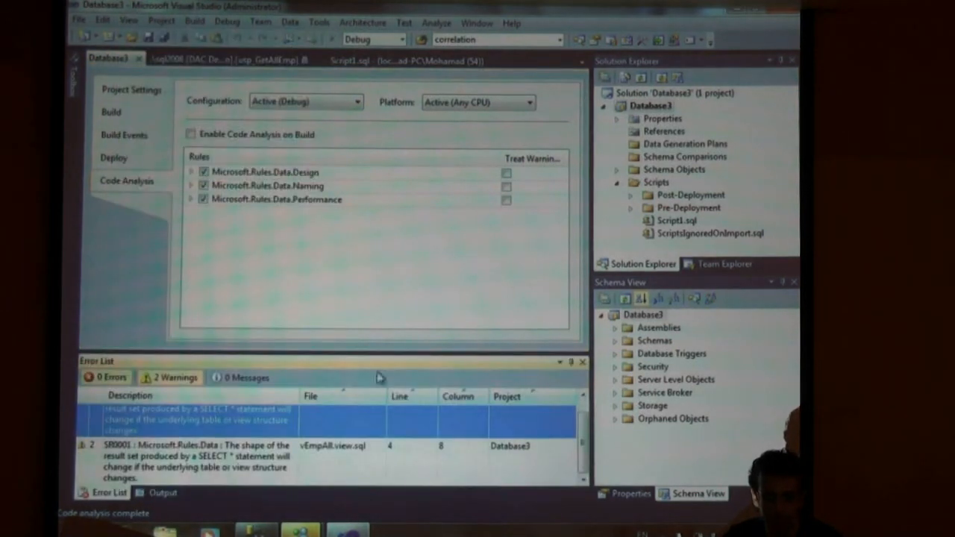
pyautogui.moveTo(388, 430)
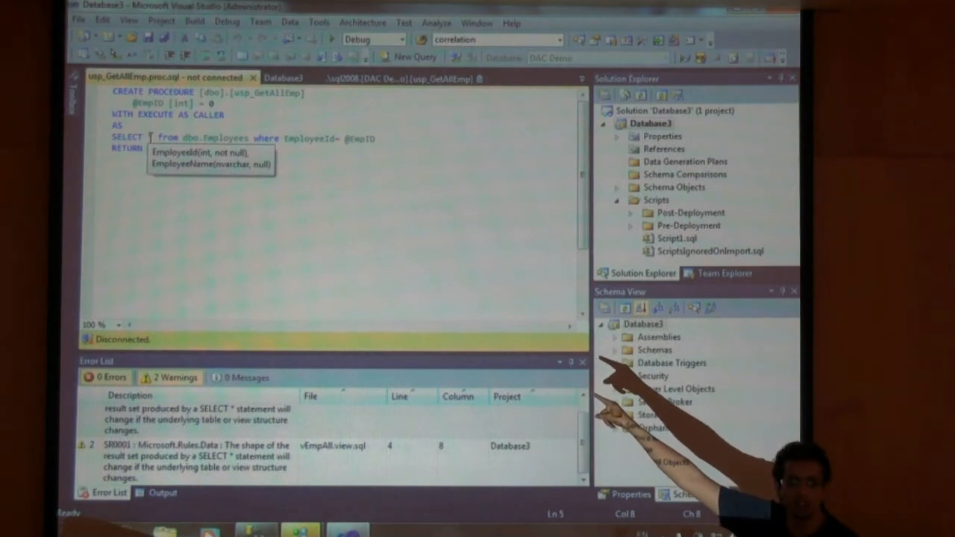
pyautogui.moveTo(634, 410)
pyautogui.write('EmployeeId')
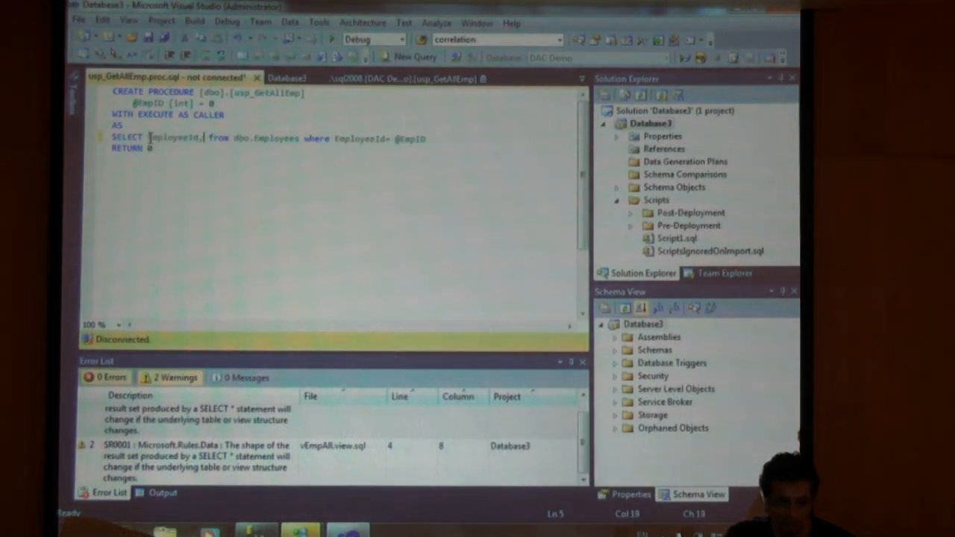
# Replace SELECT * in usp_GetAllEmp with explicit EmployeeId, EmployeeName columns
pyautogui.write(',em')
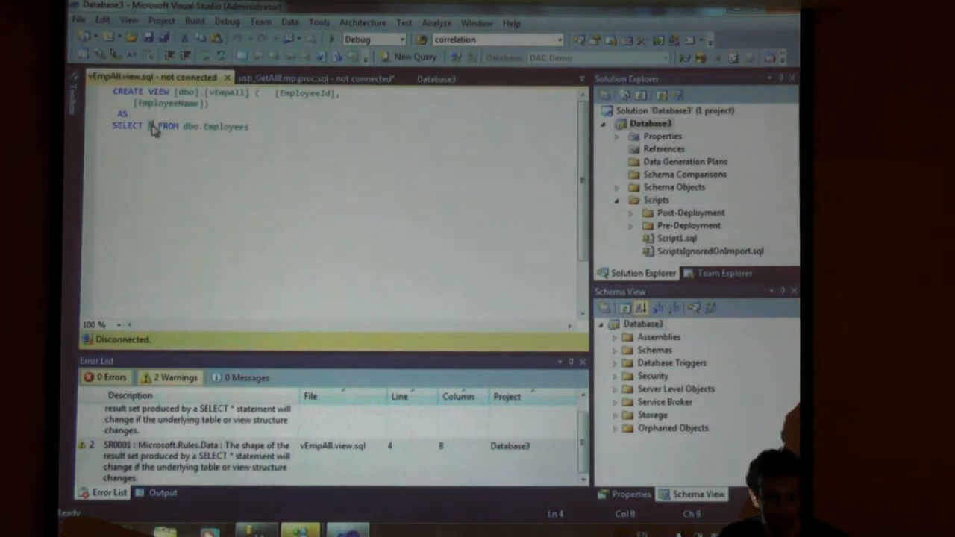
# Replace * in vEmpAll.view.sql with EmployeeId,EmployeeName
pyautogui.write('EmployeeId,EmployeeName')
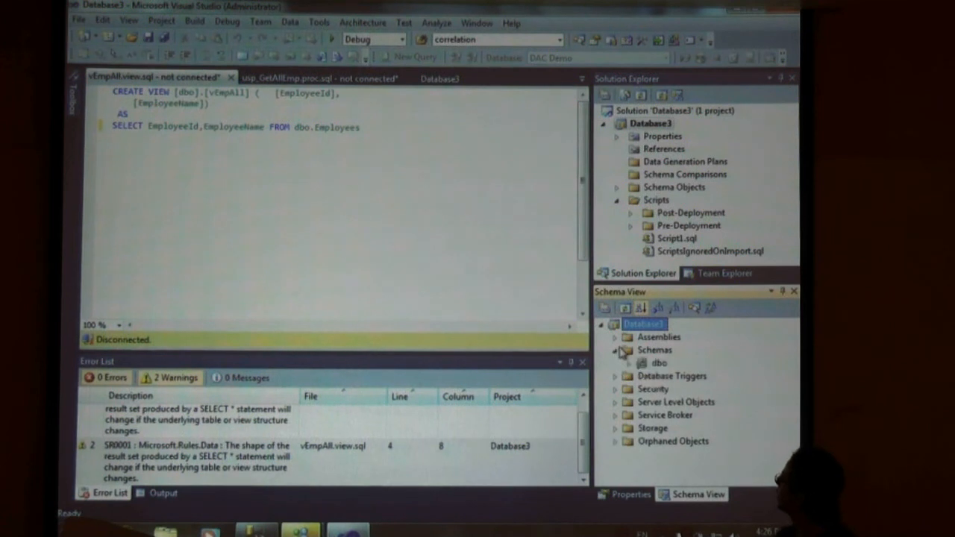
# Refactor-rename the dbo.Employees table with Preview changes checked and confirm the new name
pyautogui.click(615, 363)
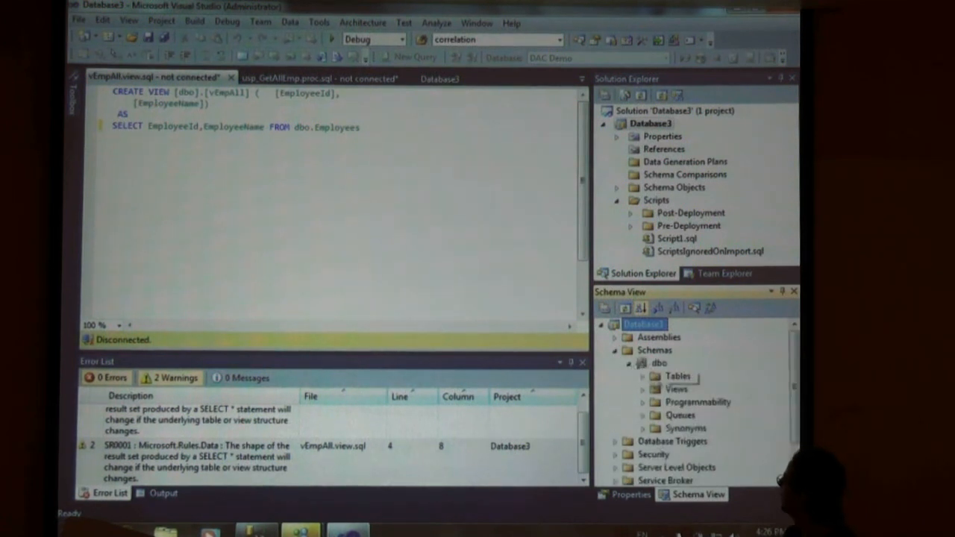
pyautogui.click(643, 376)
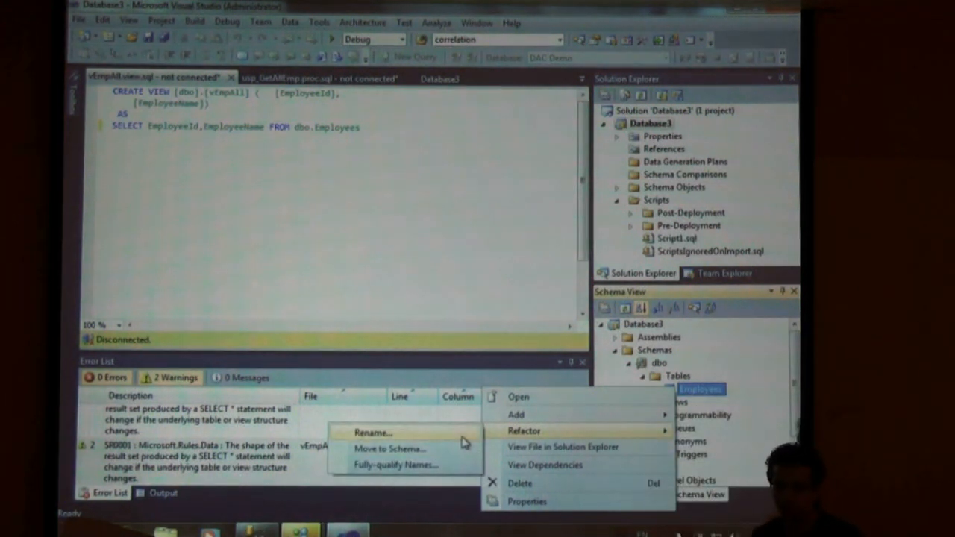
pyautogui.click(373, 433)
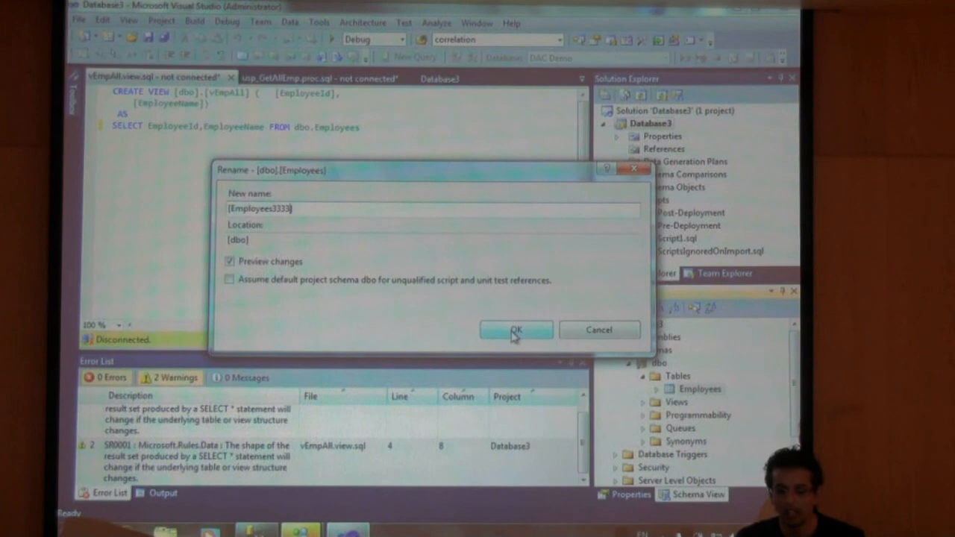
pyautogui.click(517, 330)
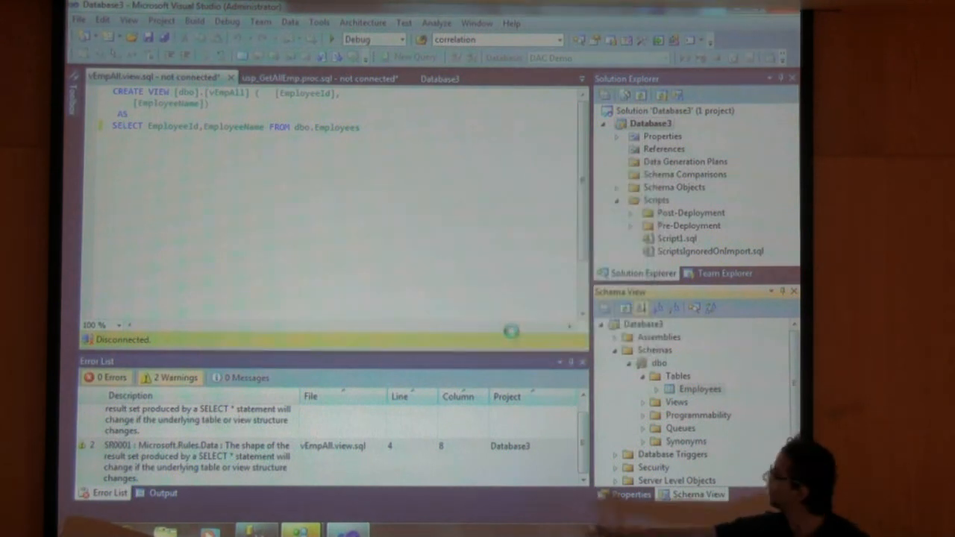